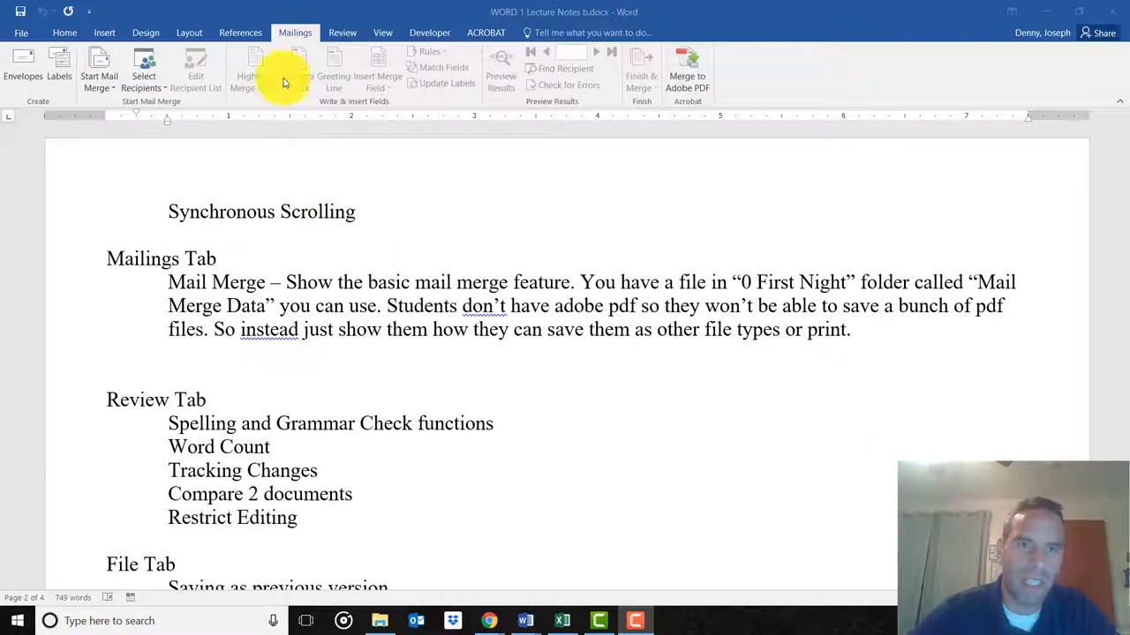
mouse_move(251, 70)
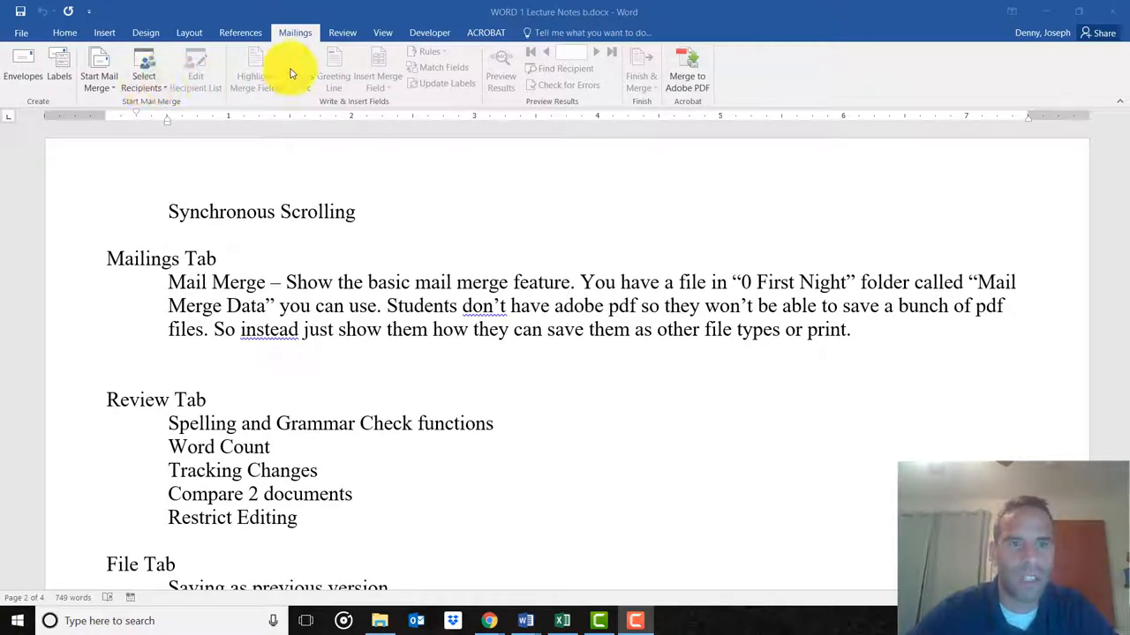
mouse_move(382, 113)
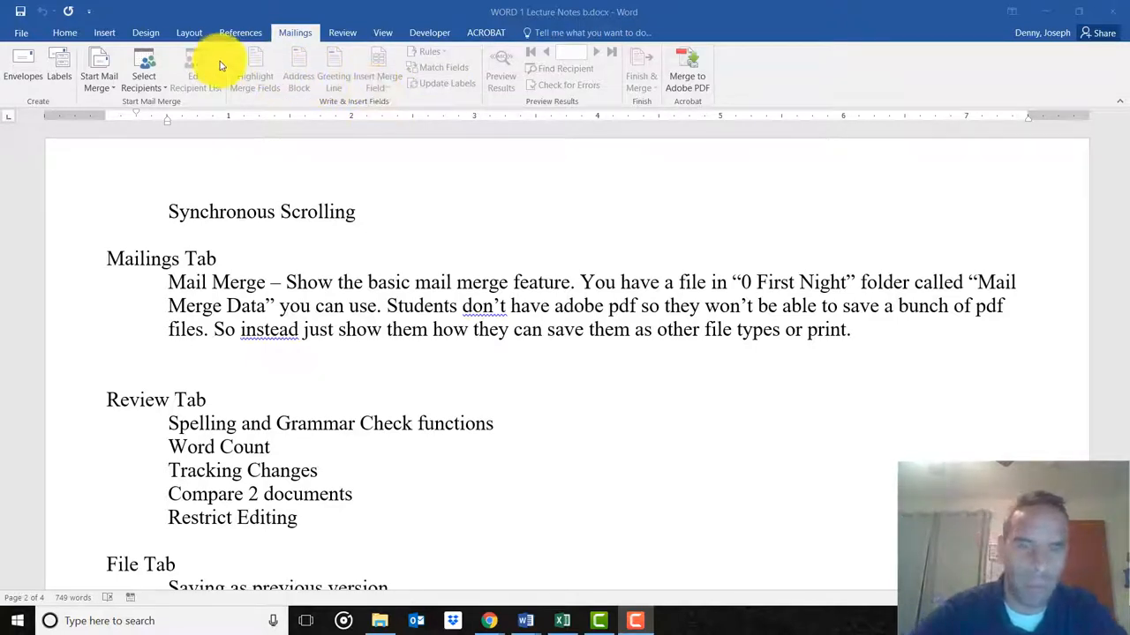
mouse_move(634, 519)
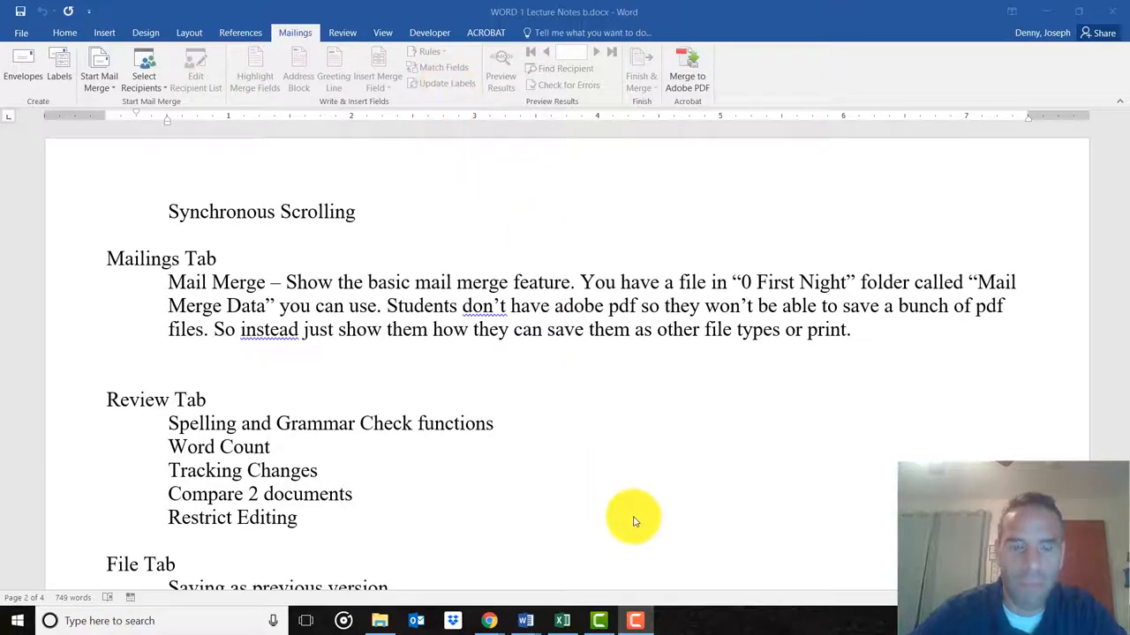
mouse_move(508, 579)
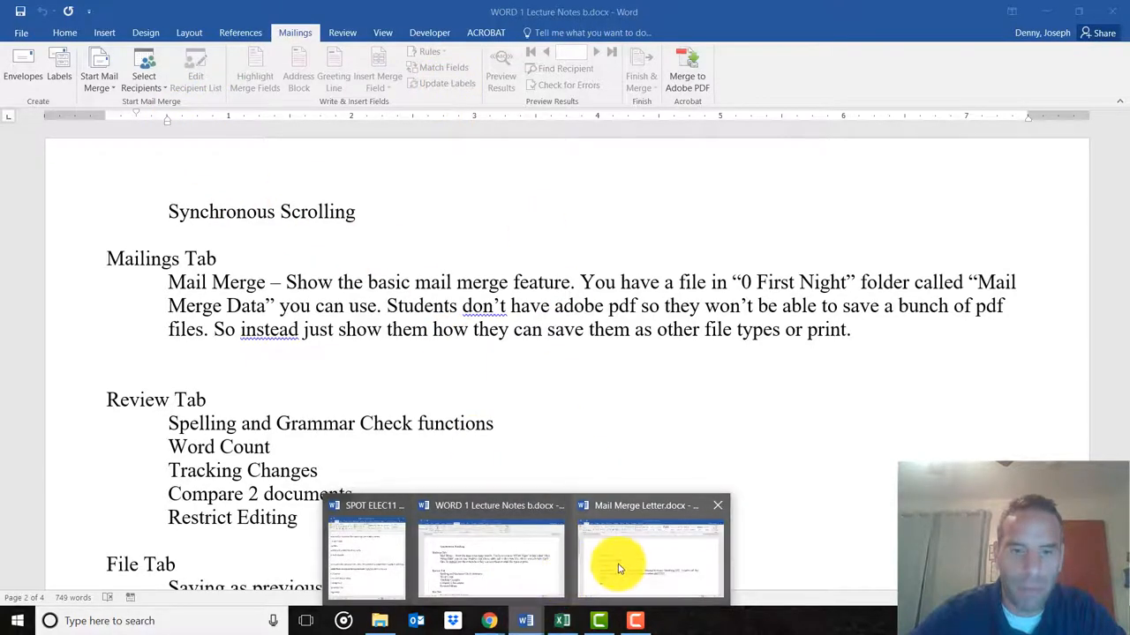
Switch to the Mail Merge Letter document and highlight the address and 'Dear Fred' lines.
click(650, 561)
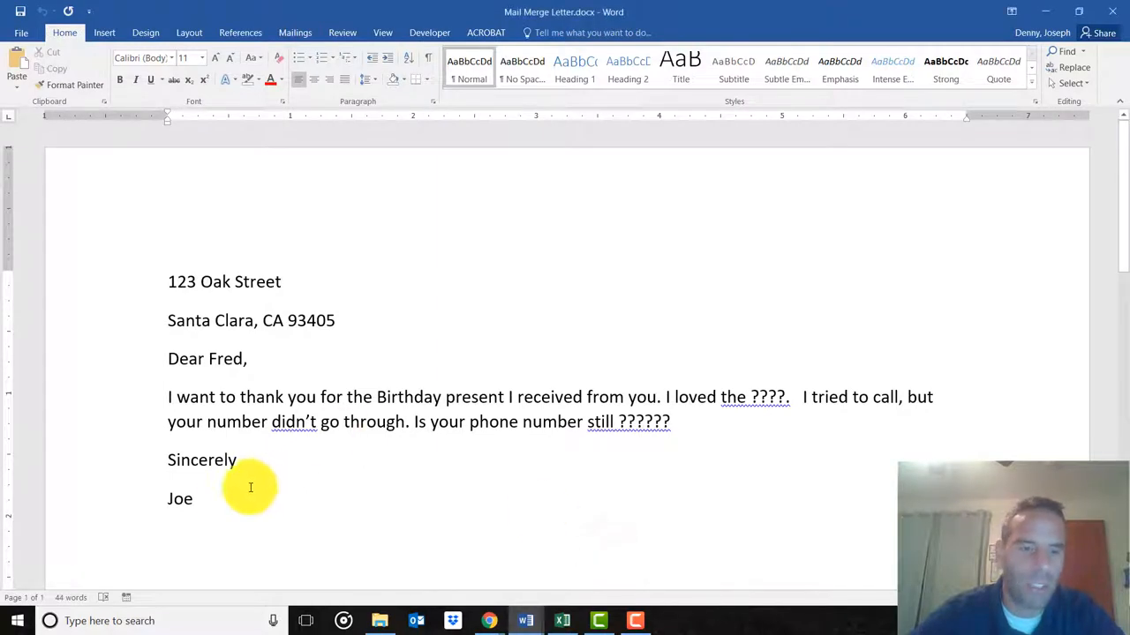
key(ctrl+a)
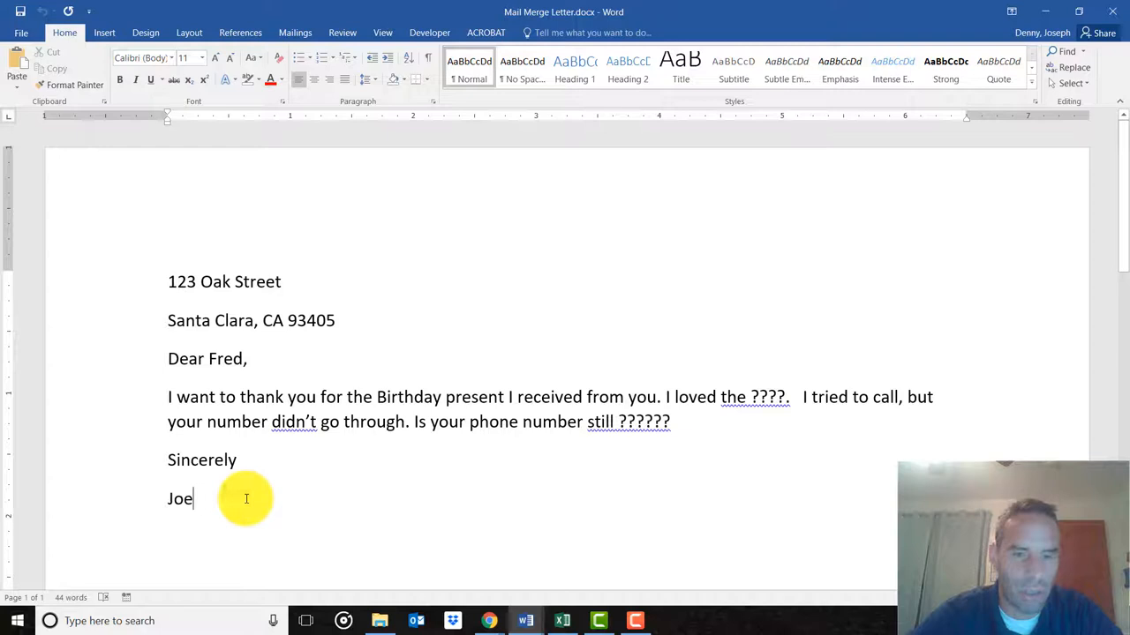
mouse_move(241, 369)
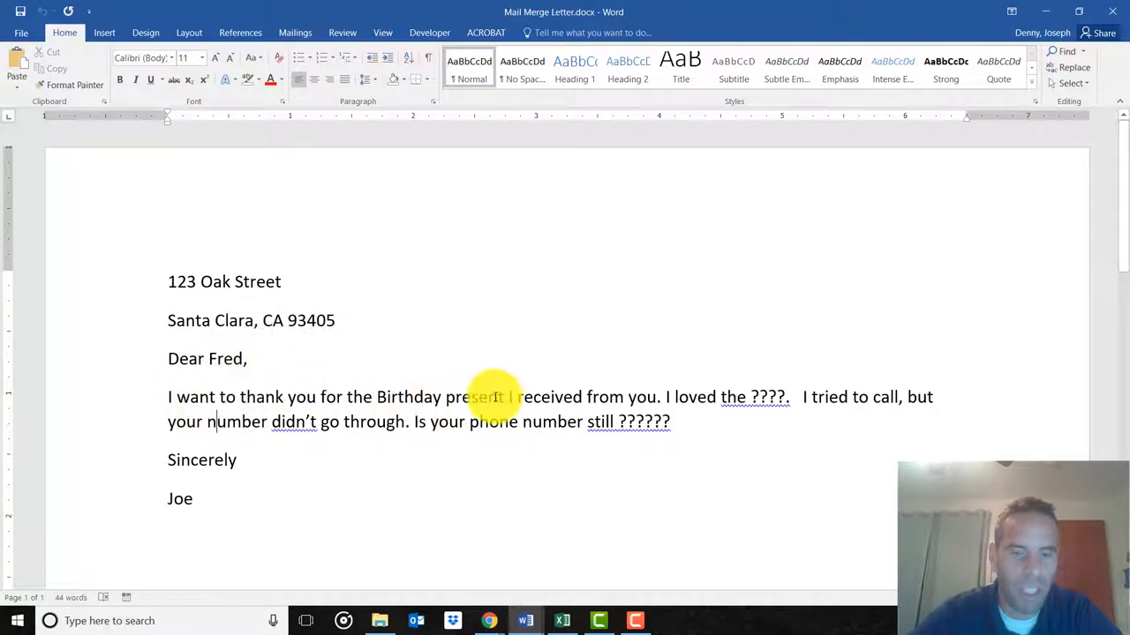
mouse_move(759, 402)
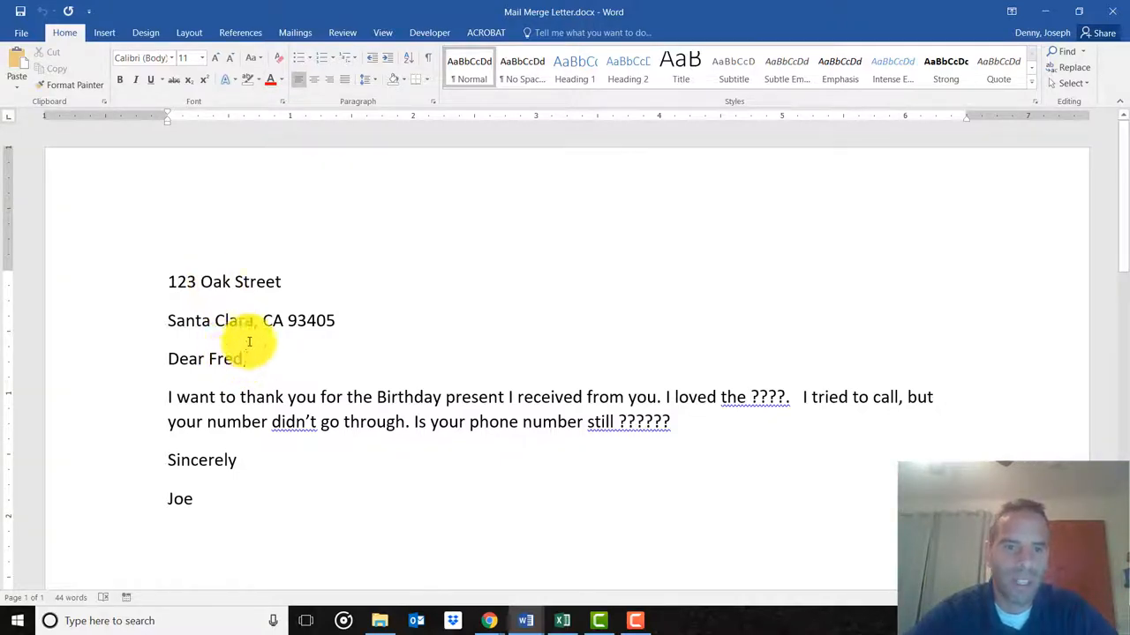
drag(249, 343, 168, 280)
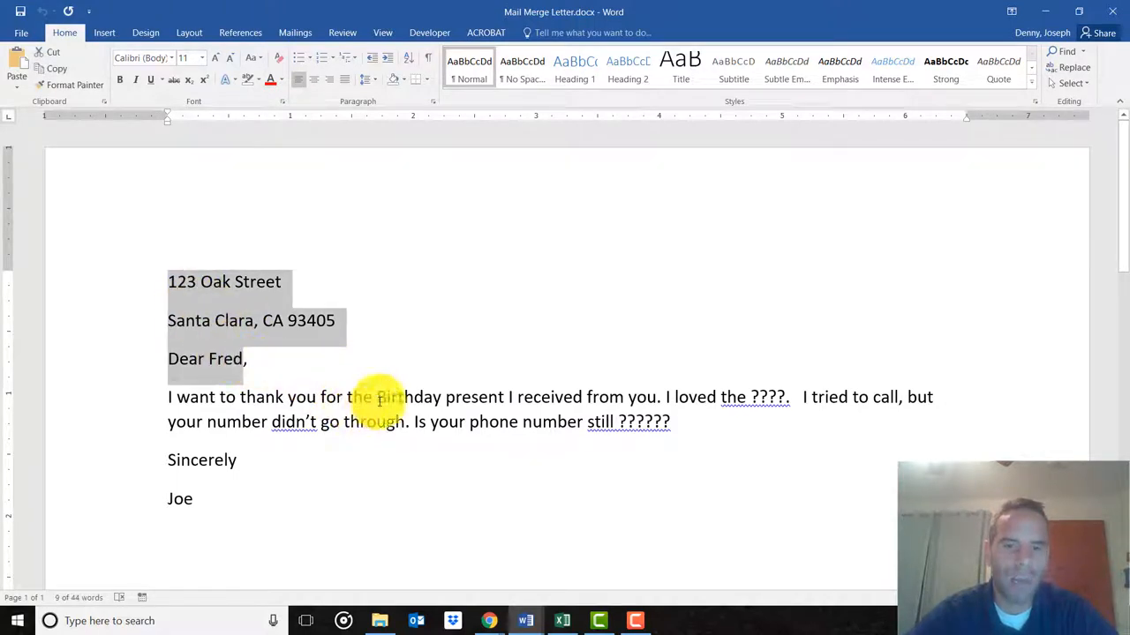
mouse_move(369, 360)
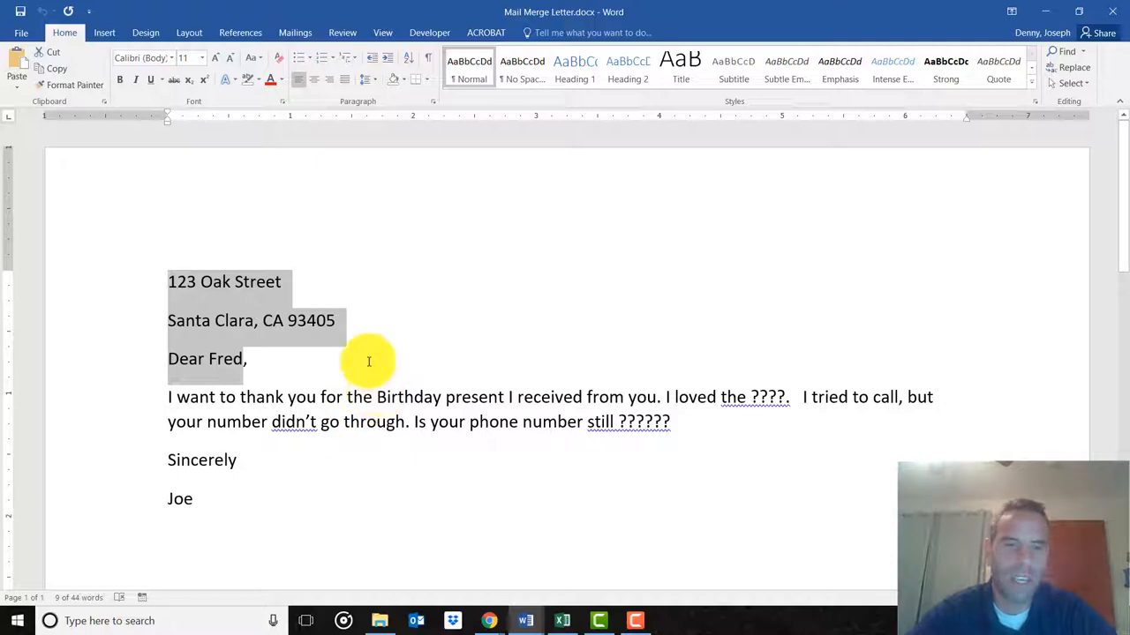
mouse_move(397, 380)
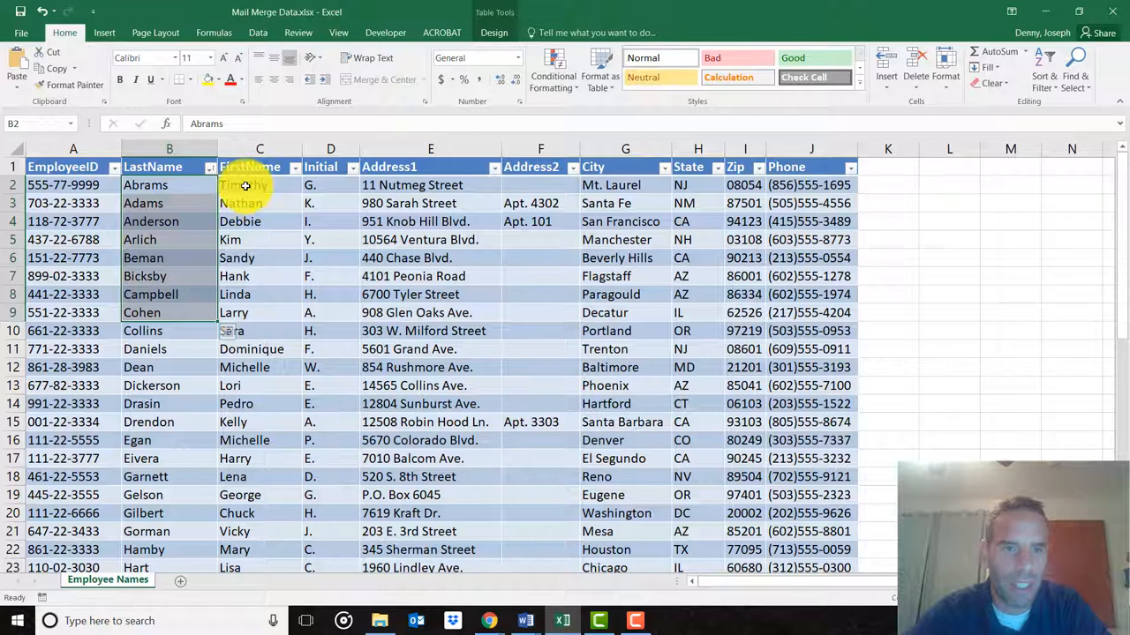
Review the street address columns in the Employee Names sheet, then minimise Excel.
click(431, 185)
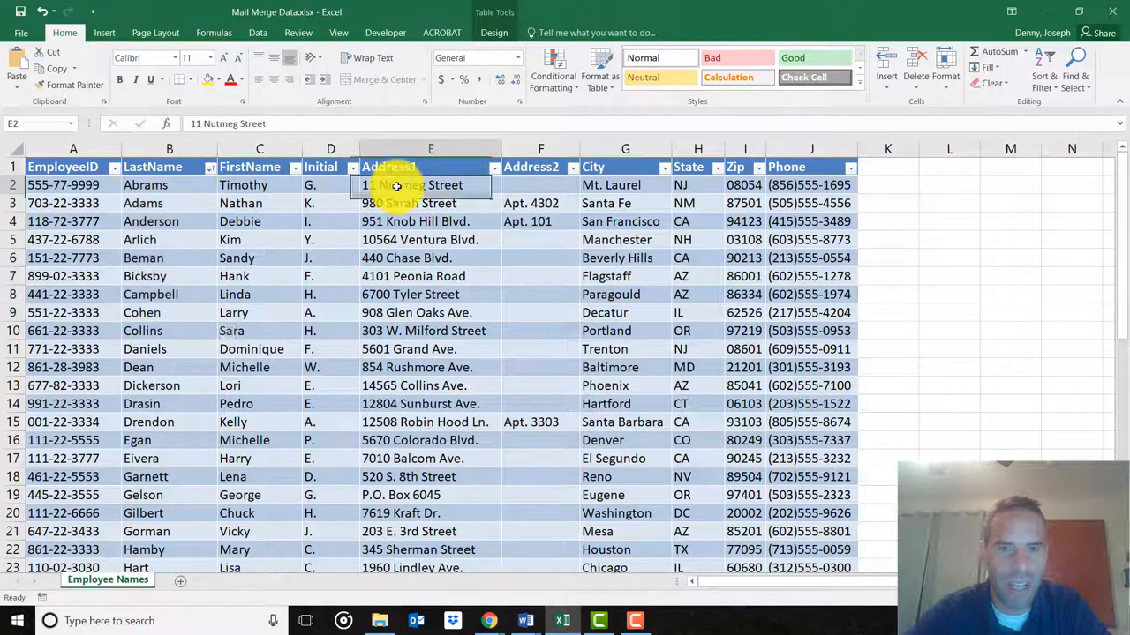
click(611, 186)
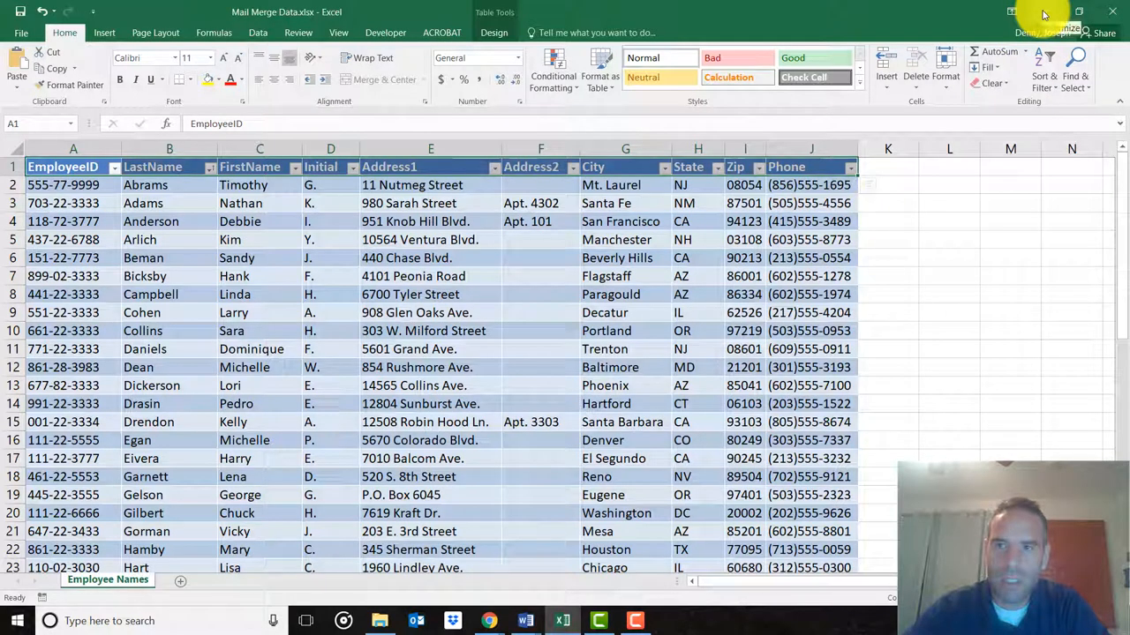
click(526, 622)
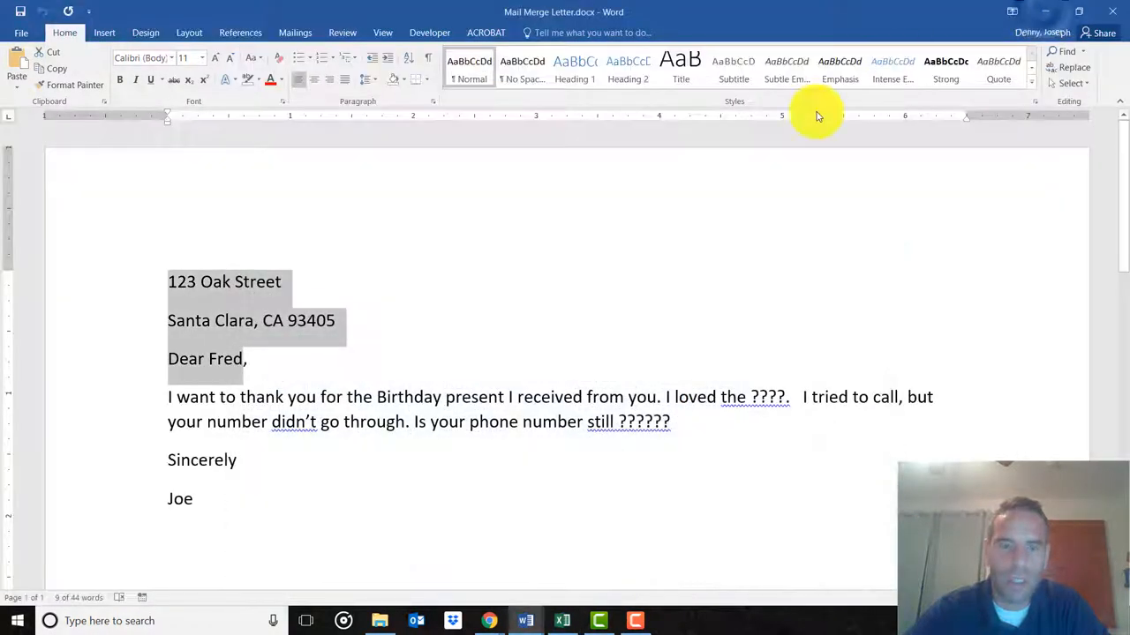
Start the Step-by-Step Mail Merge Wizard for a letters merge from the Mailings ribbon.
click(297, 32)
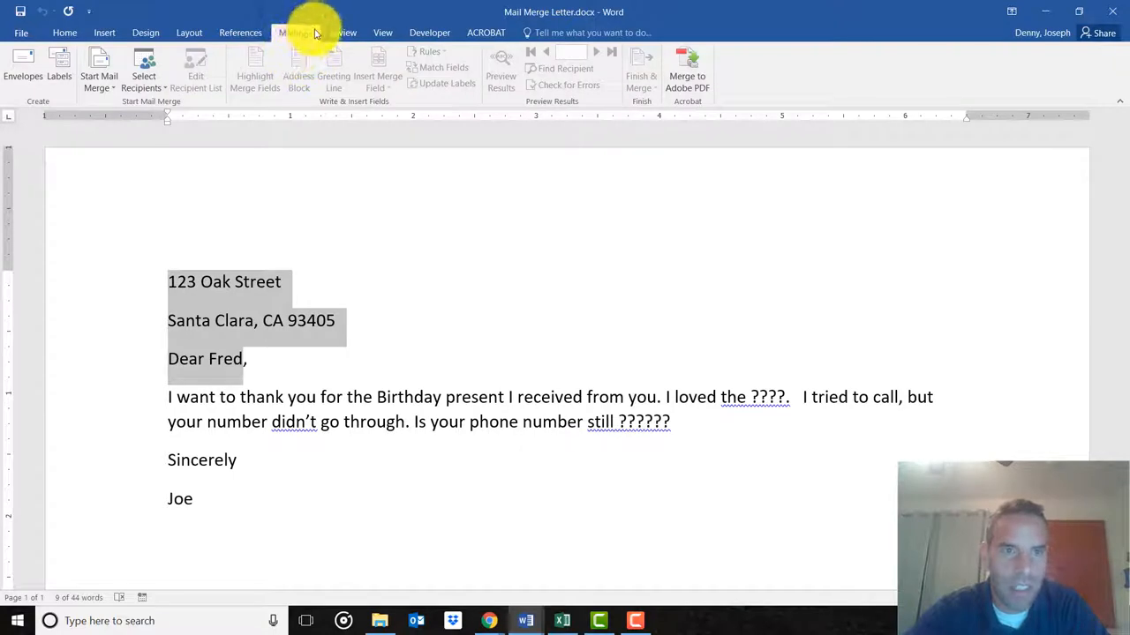
mouse_move(143, 80)
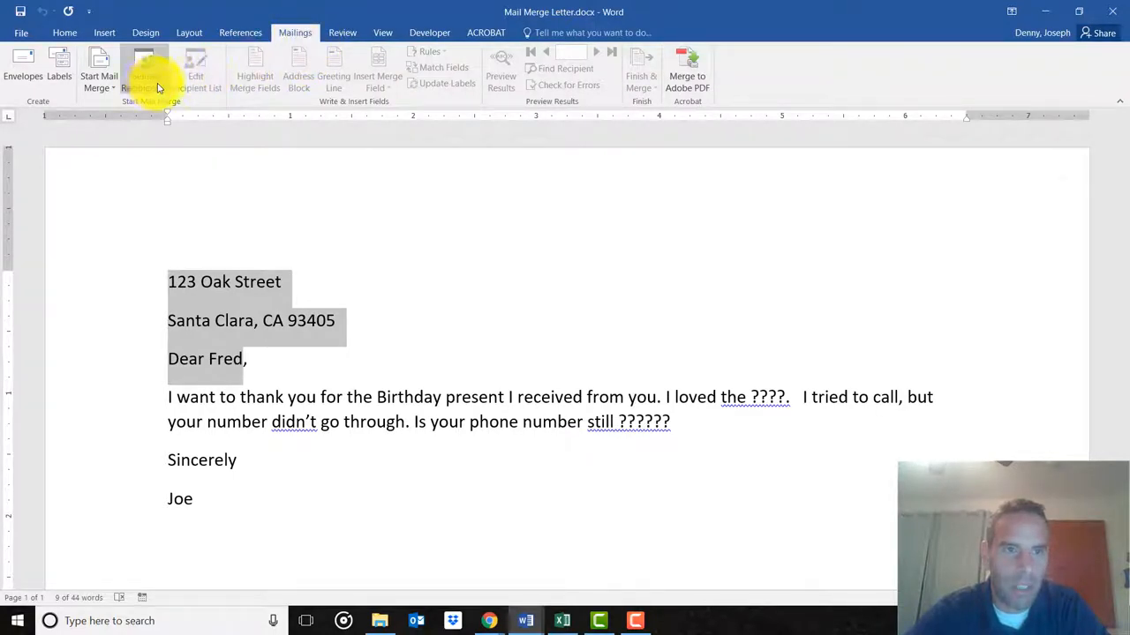
click(99, 70)
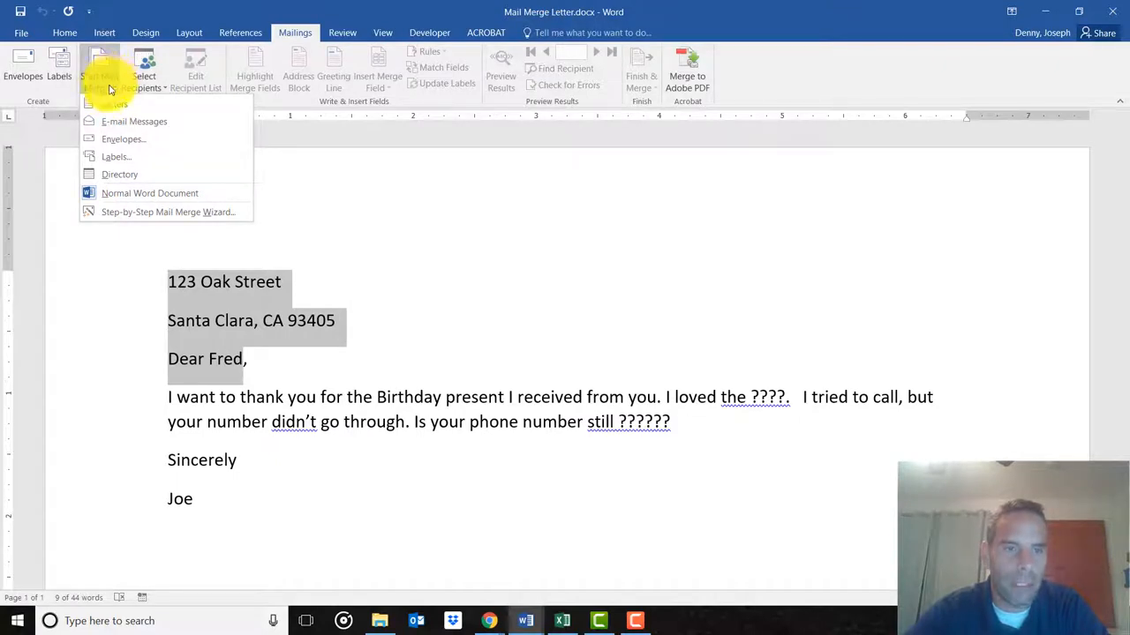
mouse_move(113, 103)
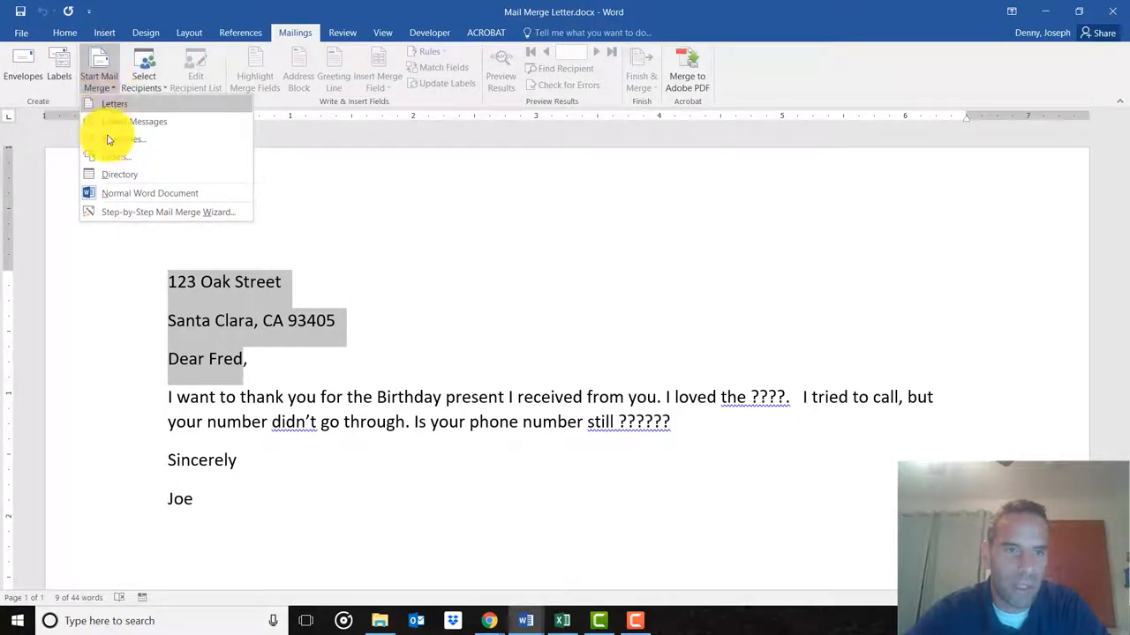
mouse_move(145, 215)
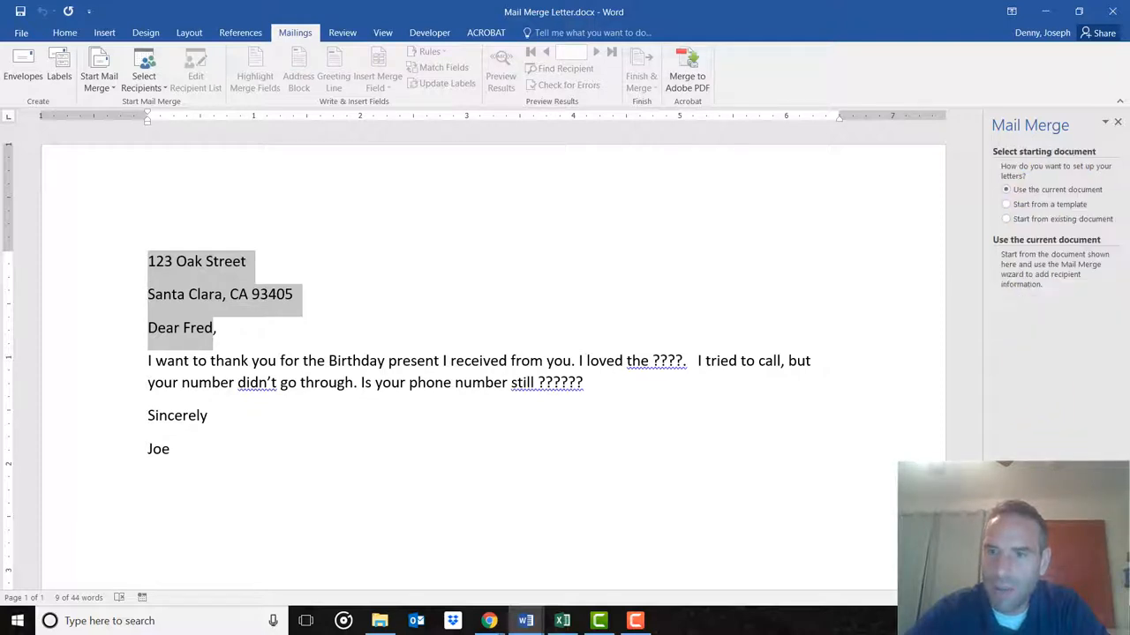
mouse_move(1038, 182)
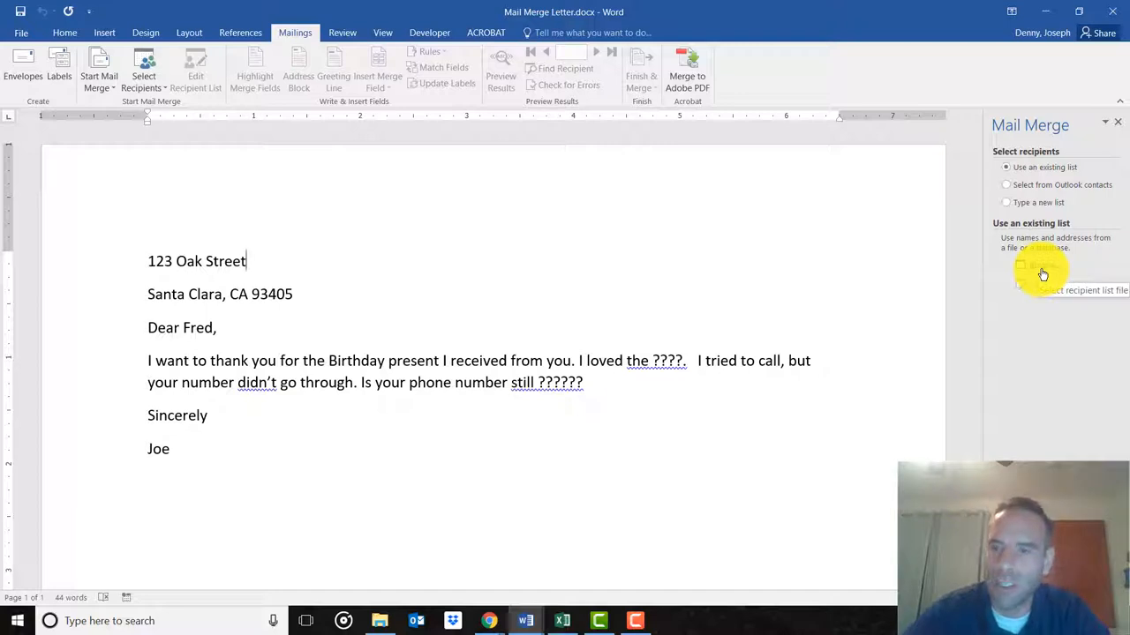
Browse to ELEC 11 > 1 WORD and choose Mail Merge Data.xlsx as the existing recipient list.
click(1042, 265)
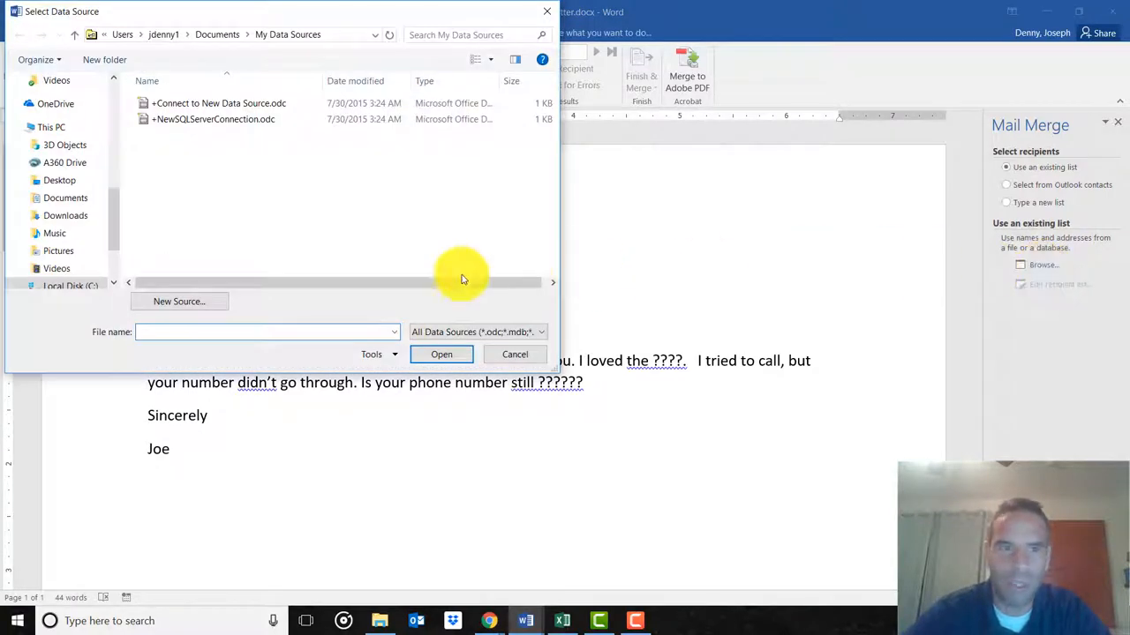
scroll(down, 3)
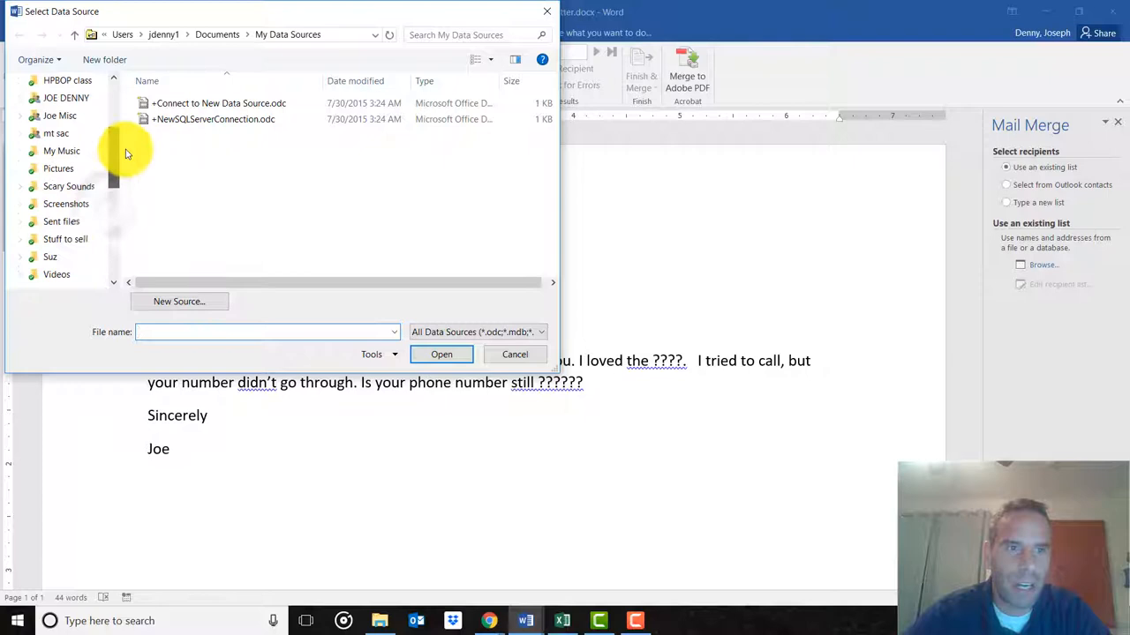
scroll(up, 3)
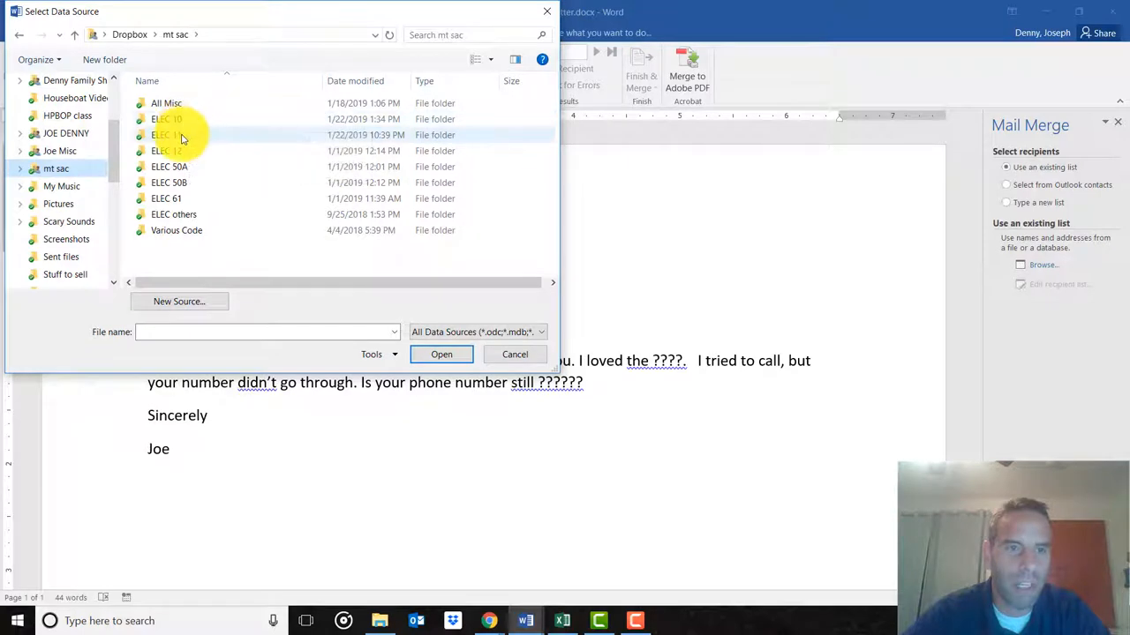
double_click(166, 134)
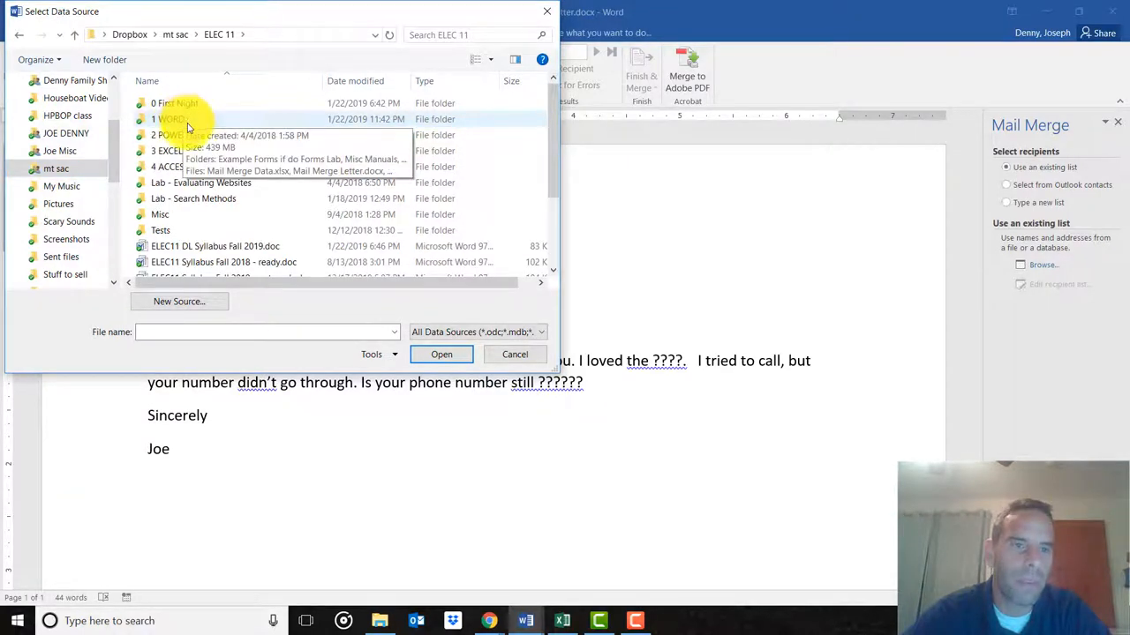
double_click(167, 121)
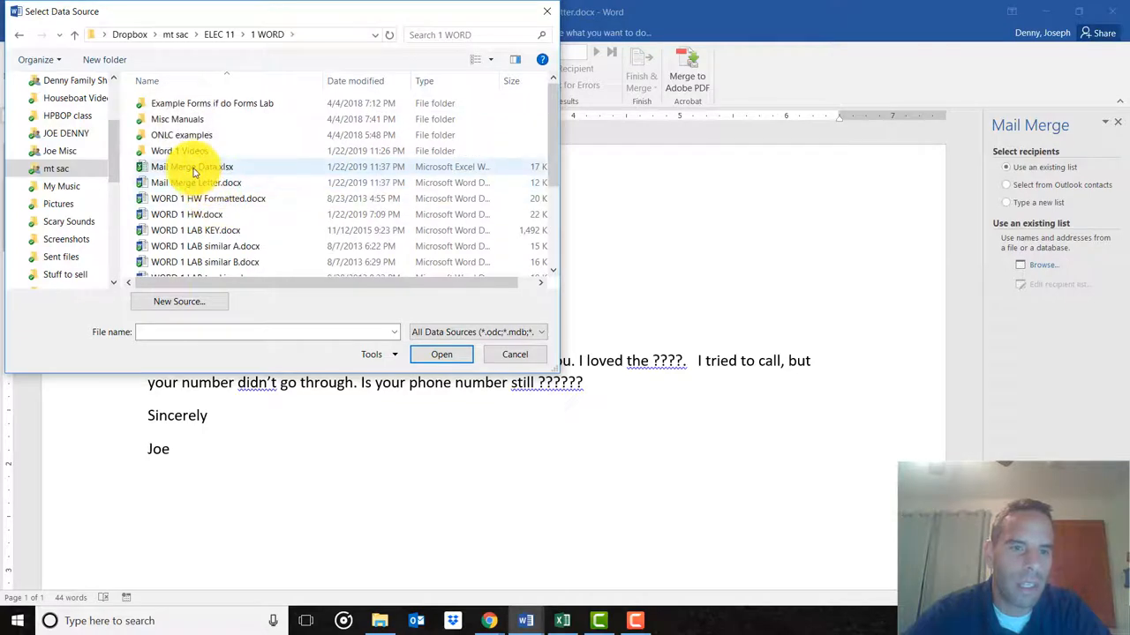
click(191, 165)
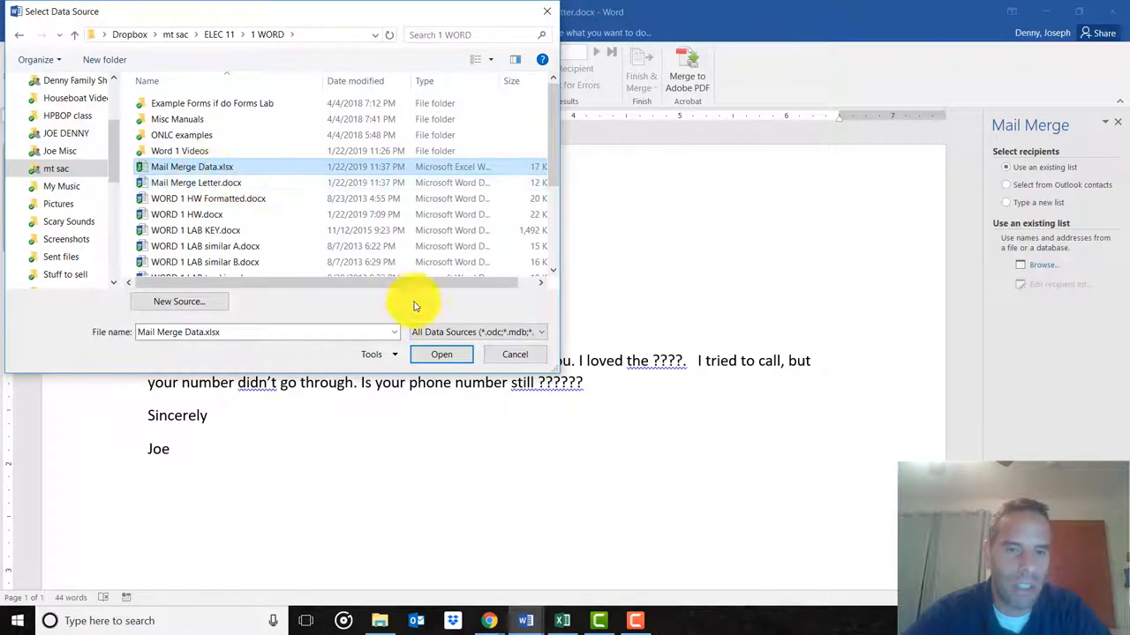
click(442, 353)
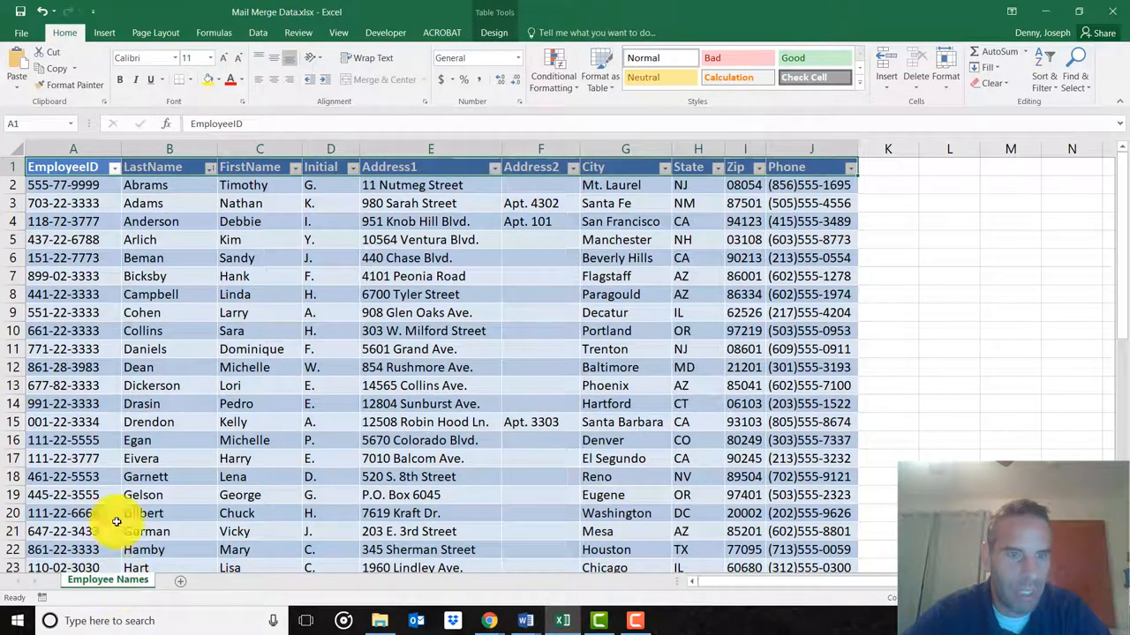
mouse_move(212, 286)
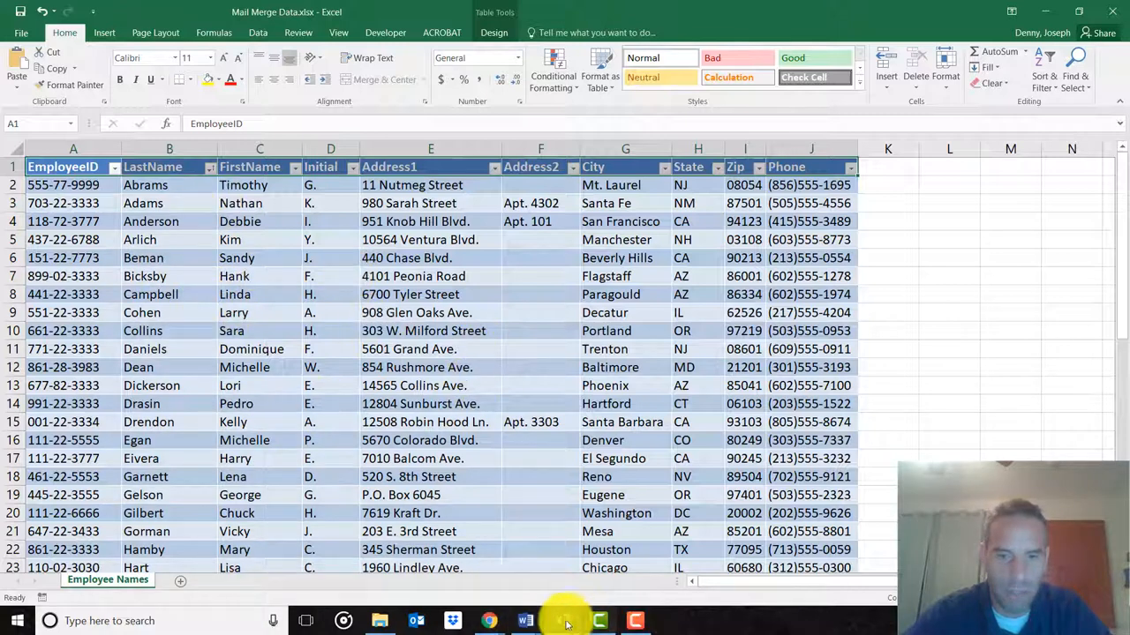
click(649, 556)
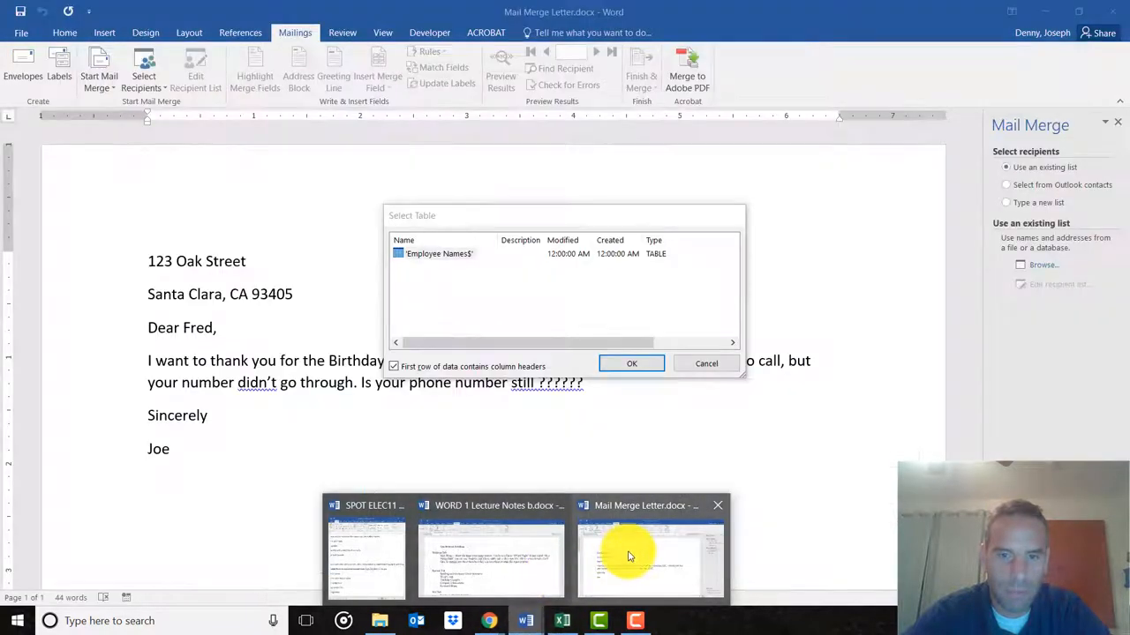
Confirm the Employee Names$ table as the data source with the first row as column headers.
click(440, 254)
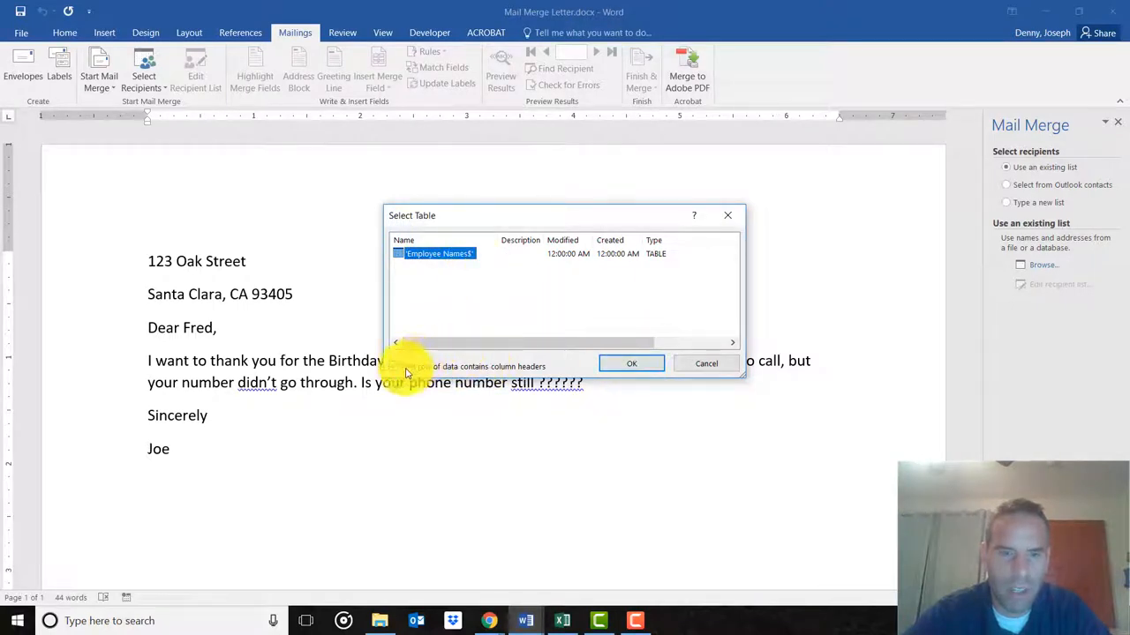
click(394, 366)
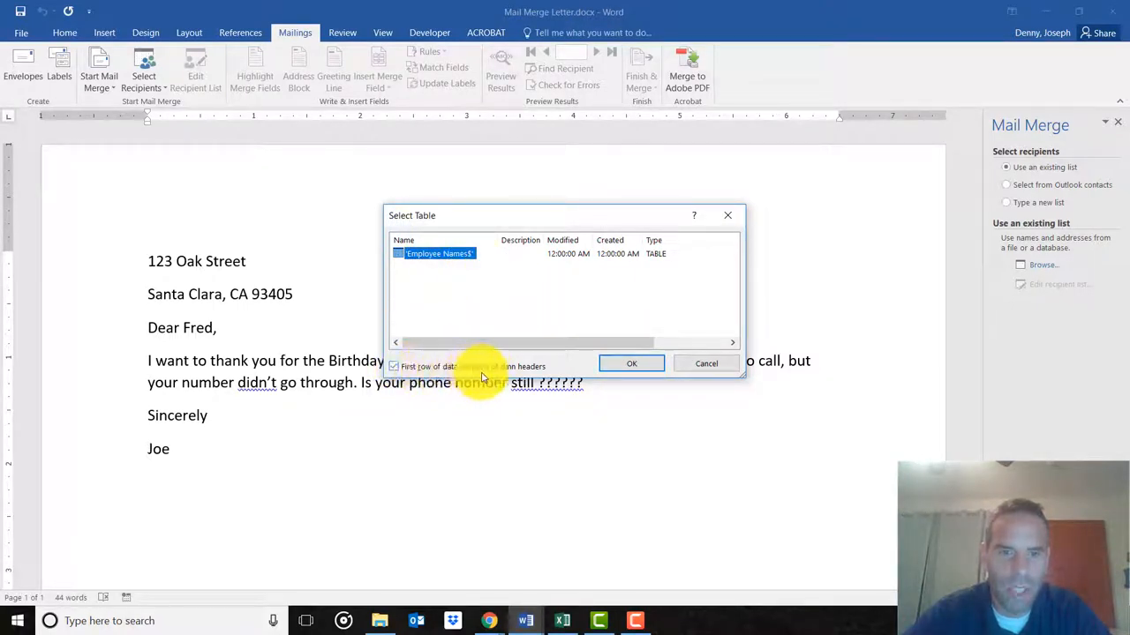
mouse_move(441, 374)
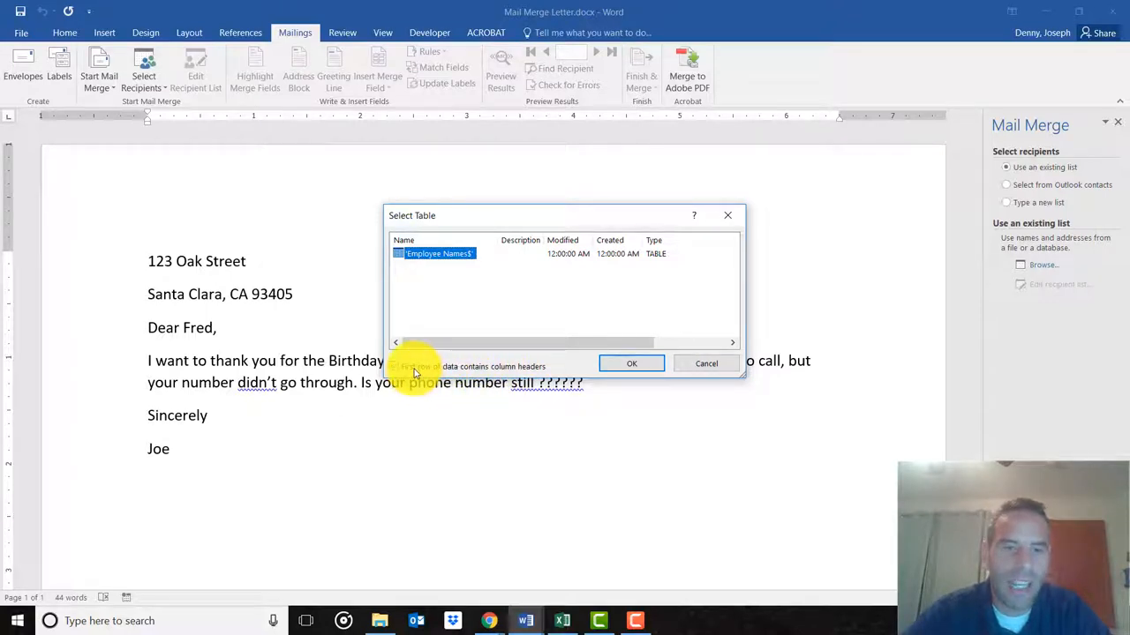
click(394, 366)
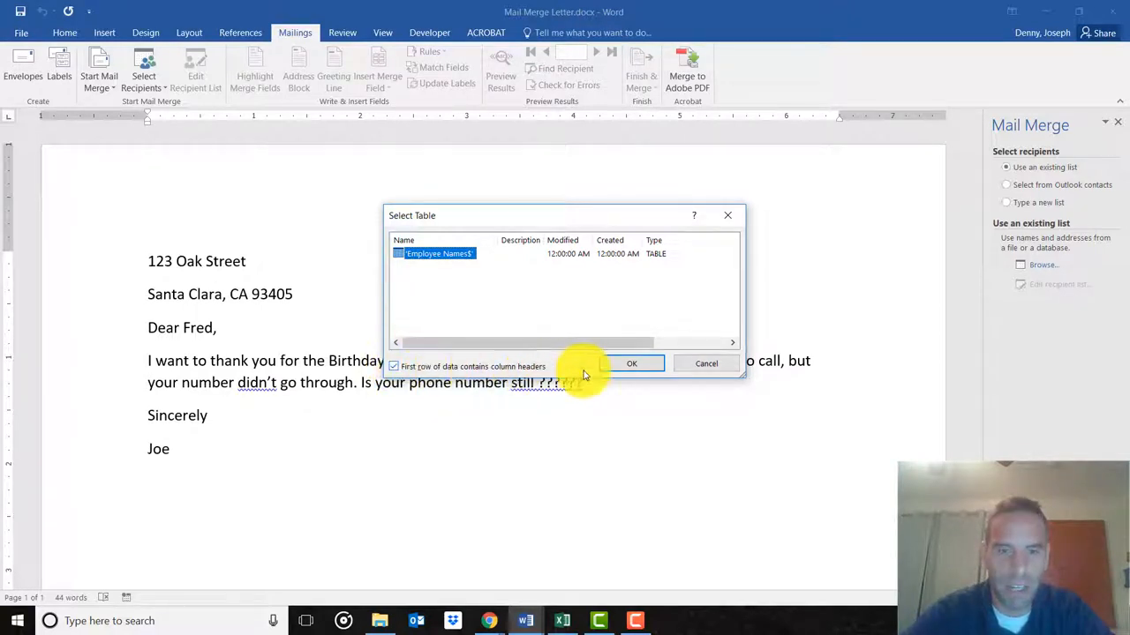
click(632, 364)
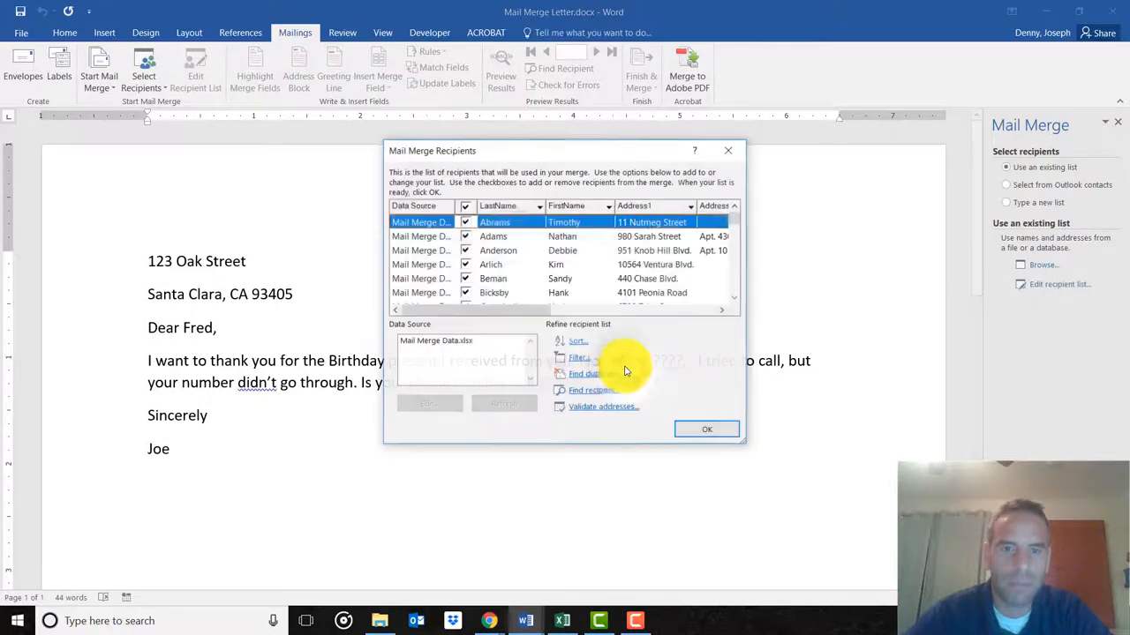
mouse_move(532, 253)
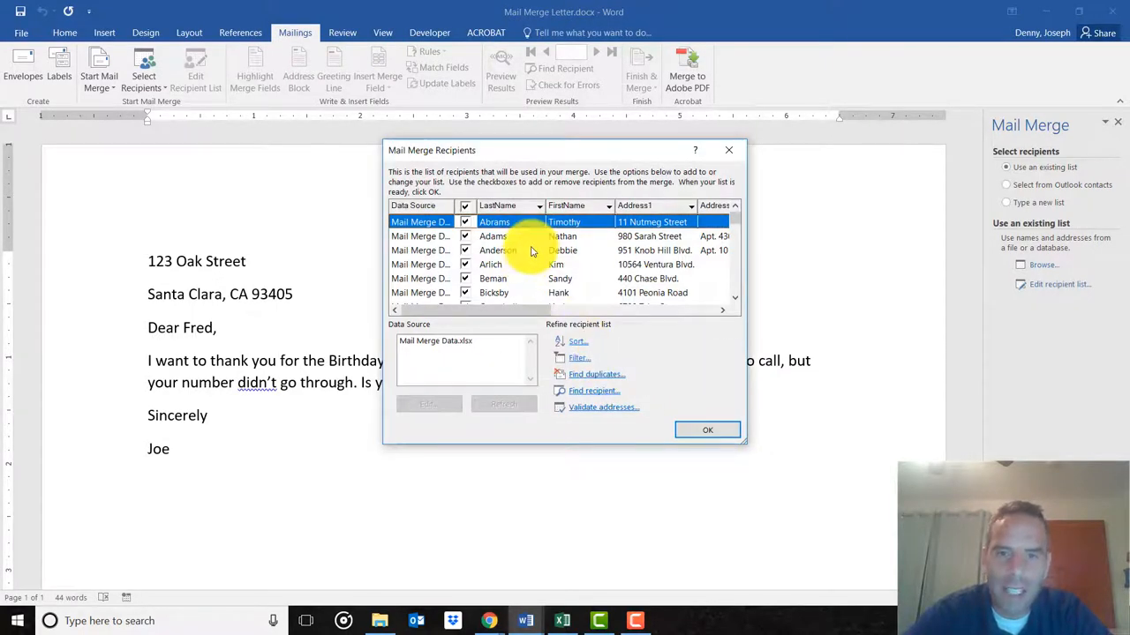
mouse_move(530, 251)
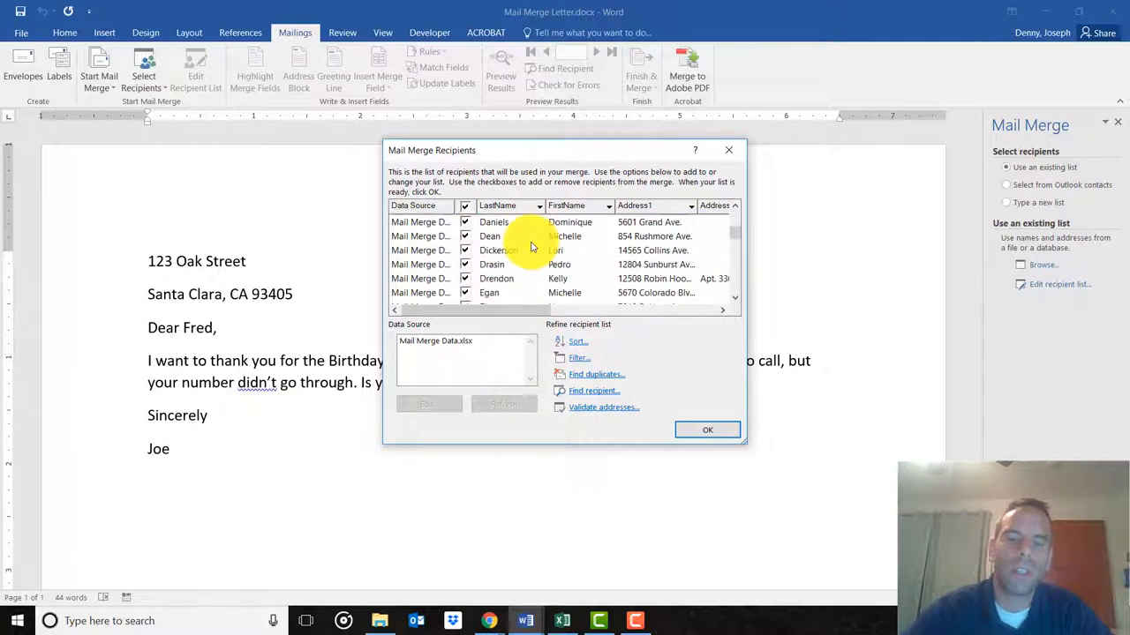
Scroll through the Mail Merge Recipients entries and accept the list with all included.
scroll(down, 3)
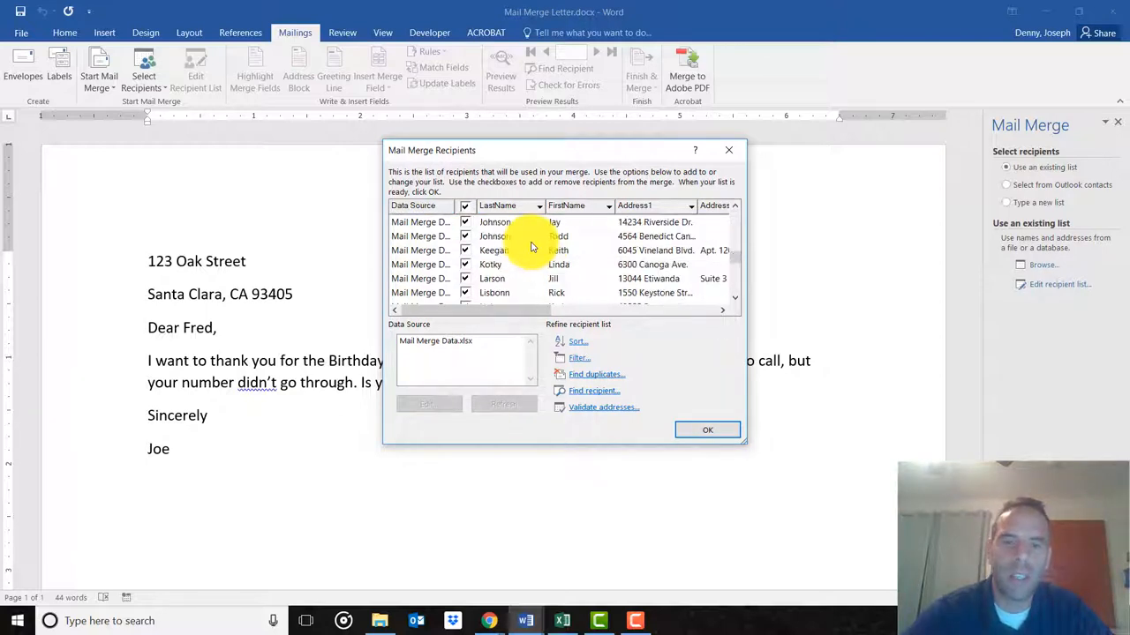
scroll(down, 3)
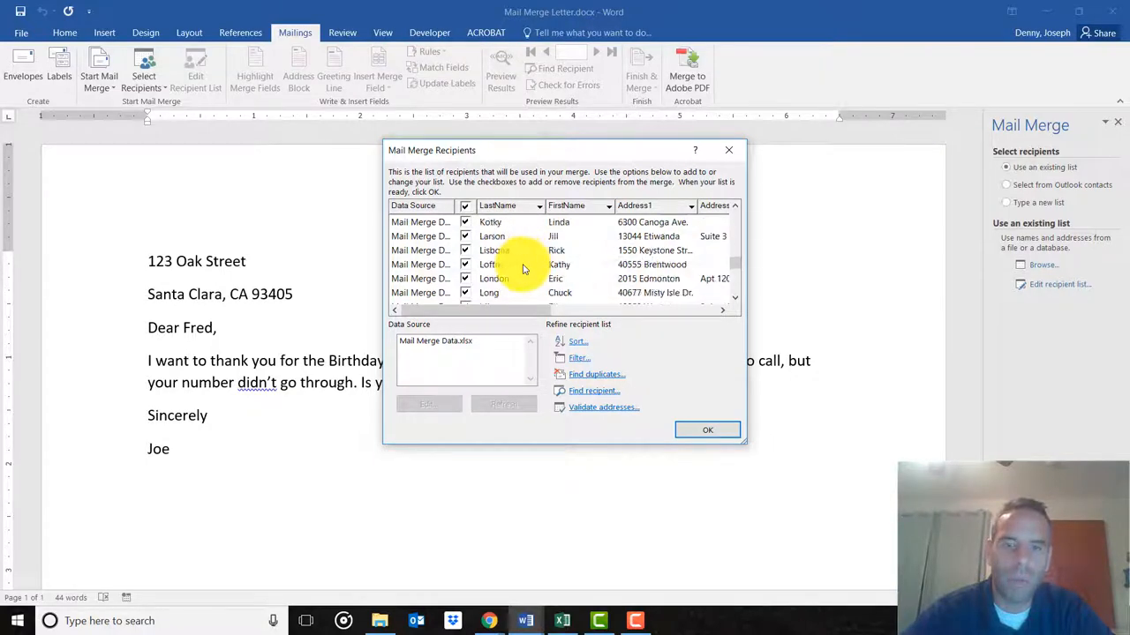
click(498, 204)
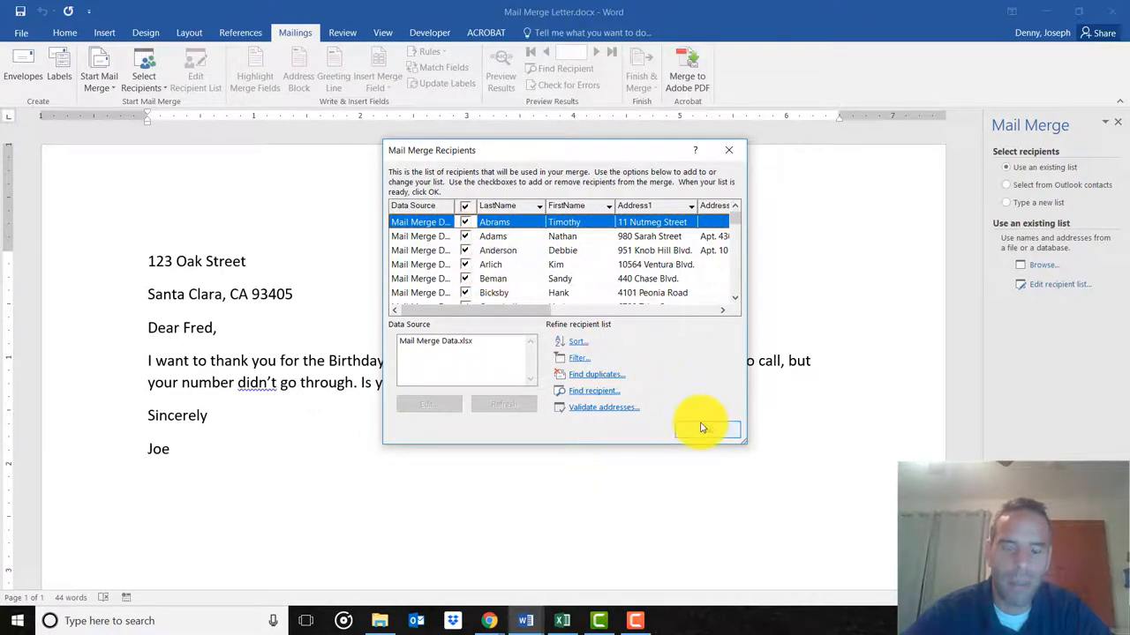
click(706, 431)
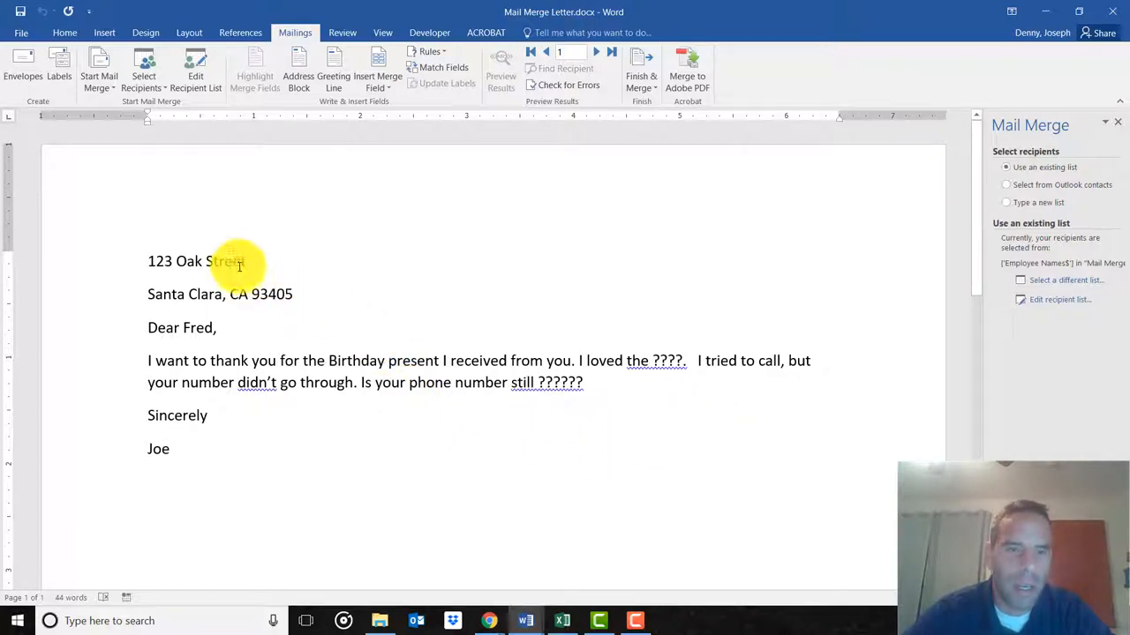
mouse_move(228, 289)
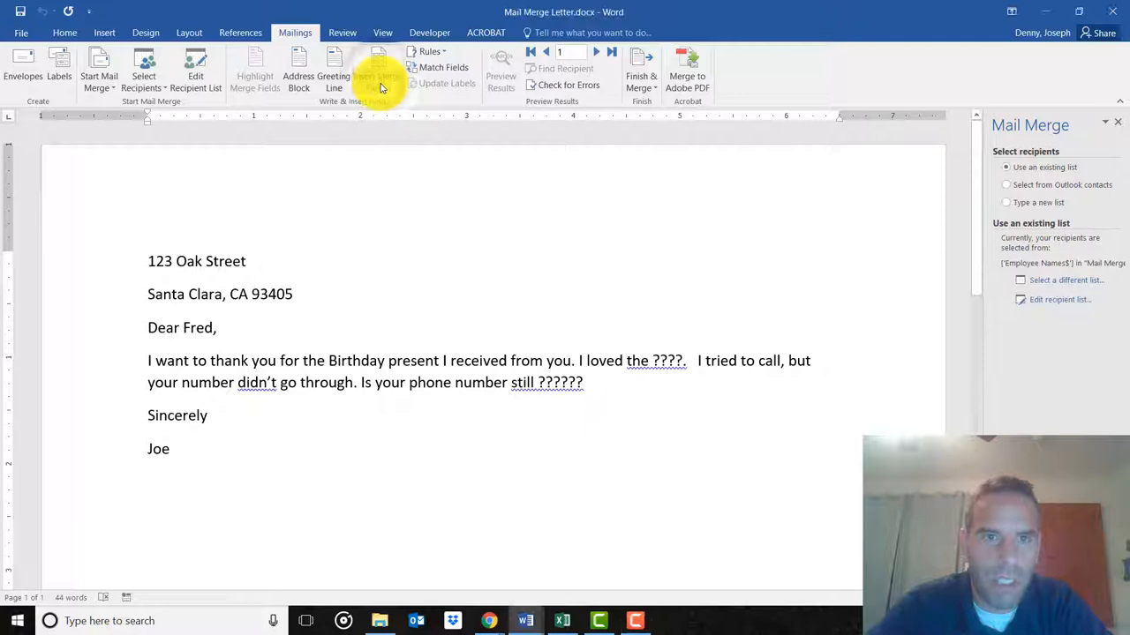
Replace the street with the Address1 field and Santa Clara with the City field.
click(378, 71)
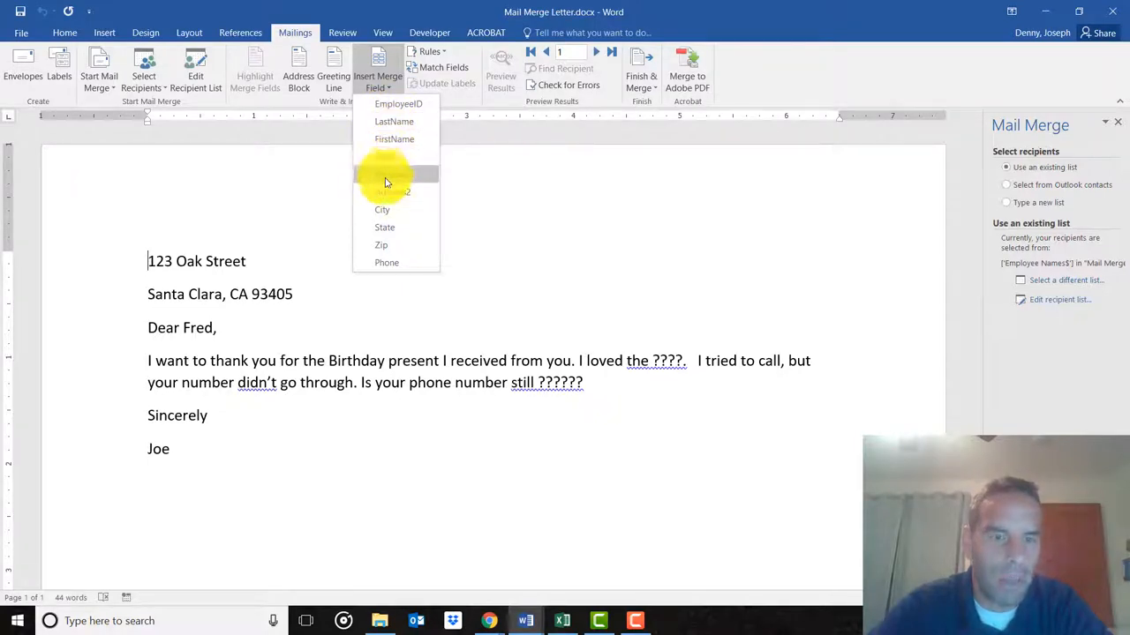
click(389, 174)
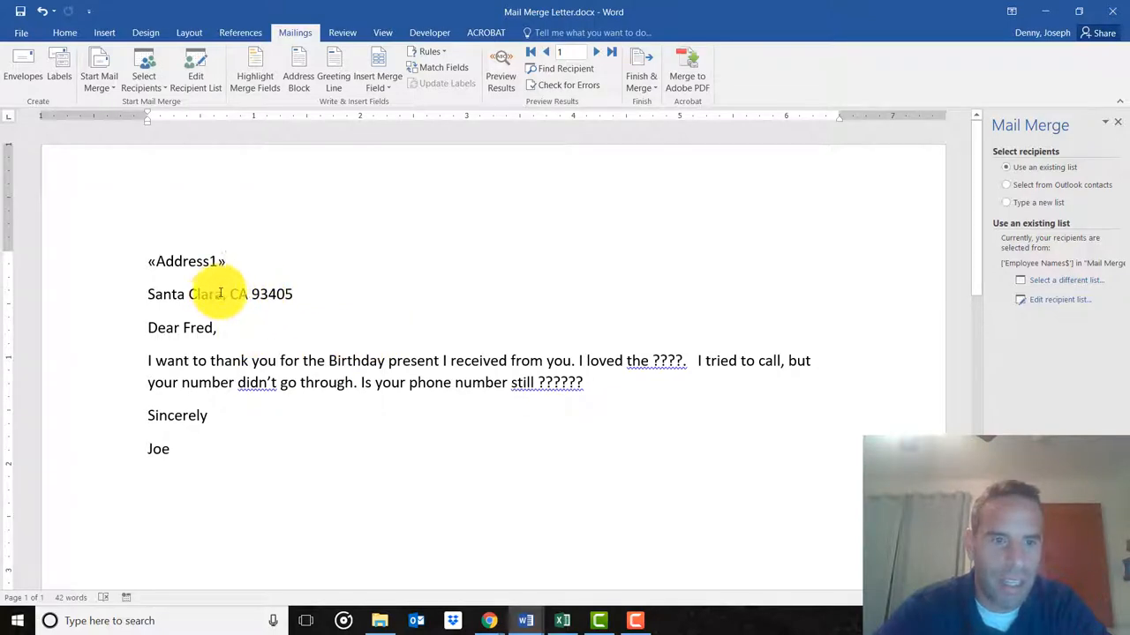
double_click(194, 293)
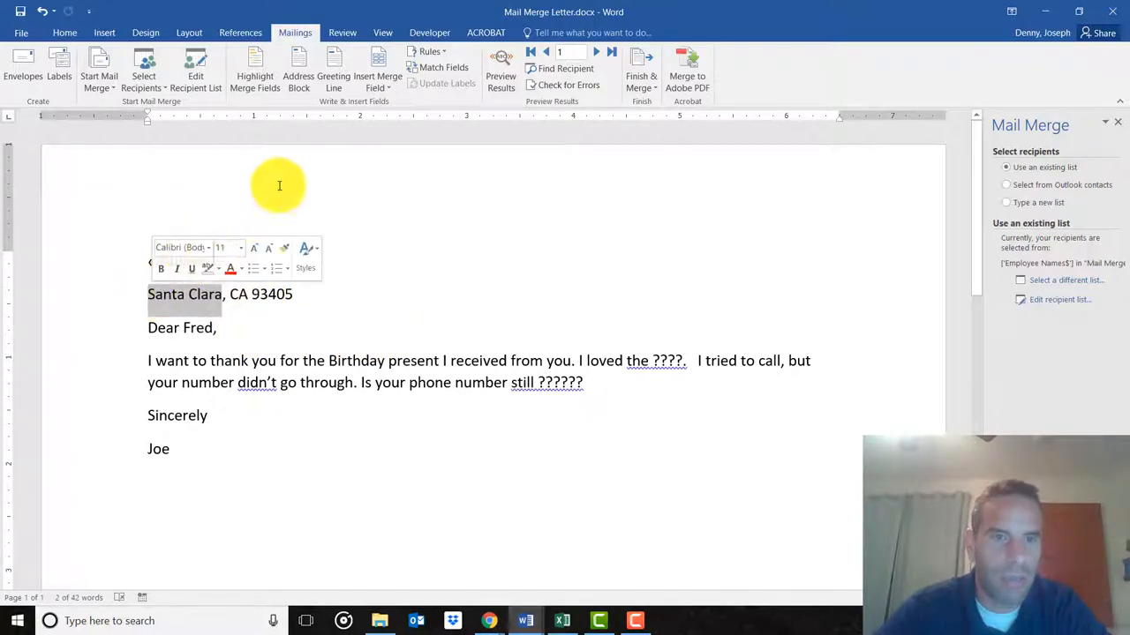
click(378, 75)
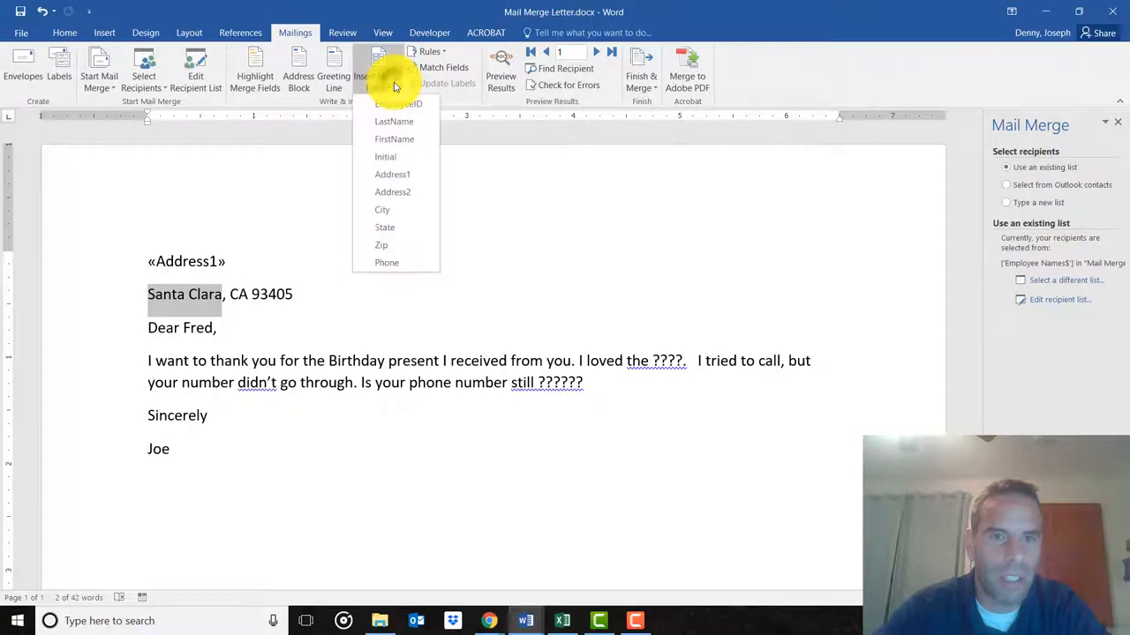
mouse_move(385, 210)
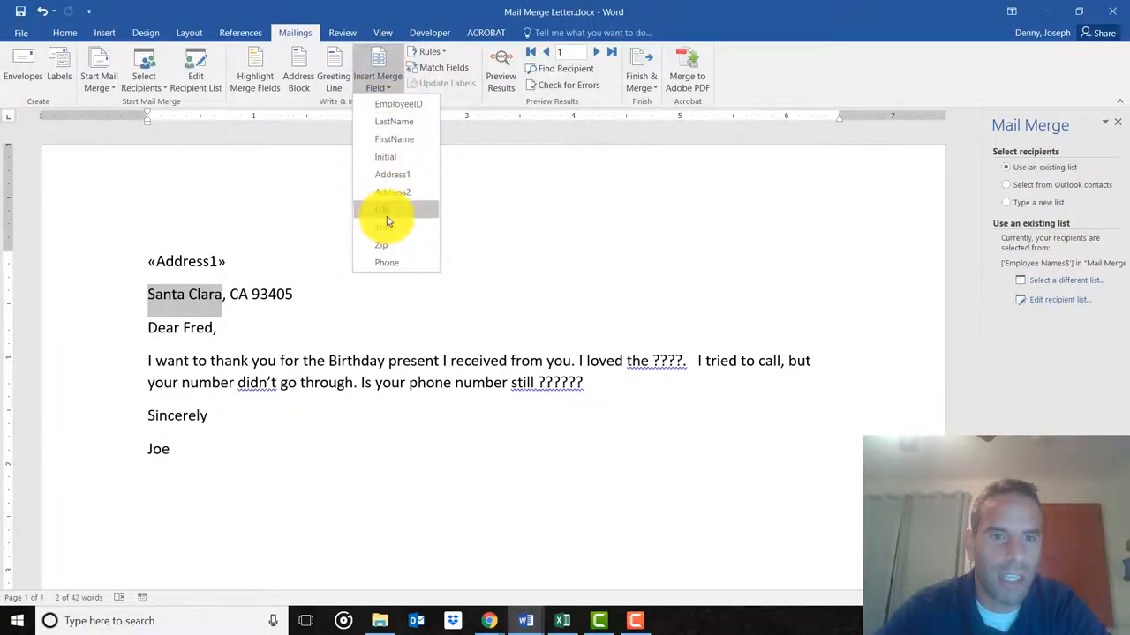
mouse_move(385, 215)
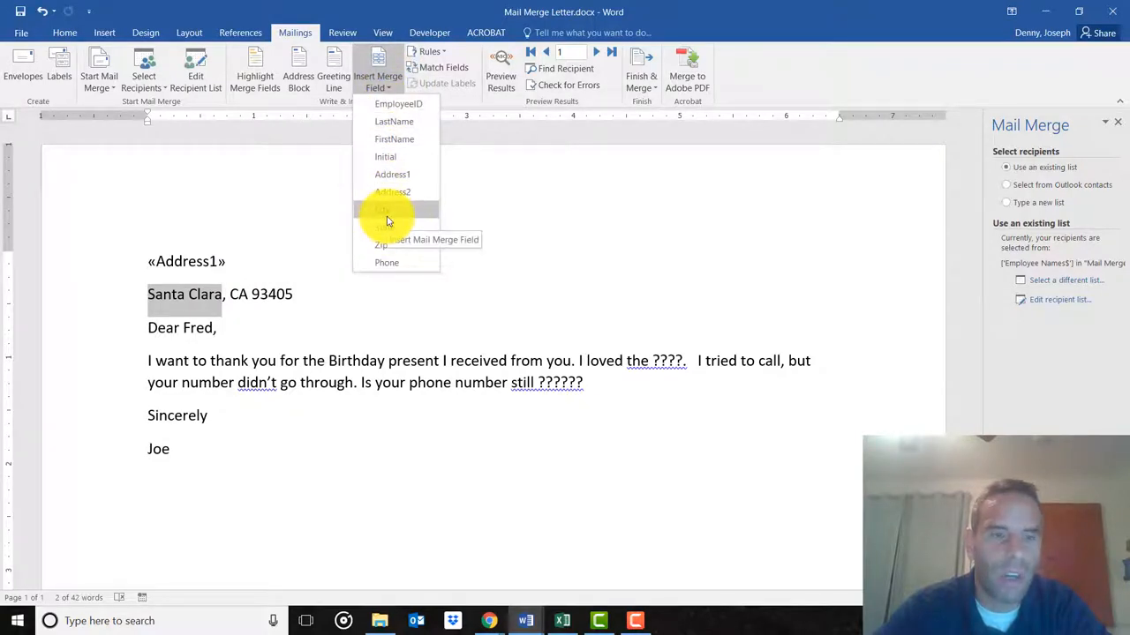
click(381, 209)
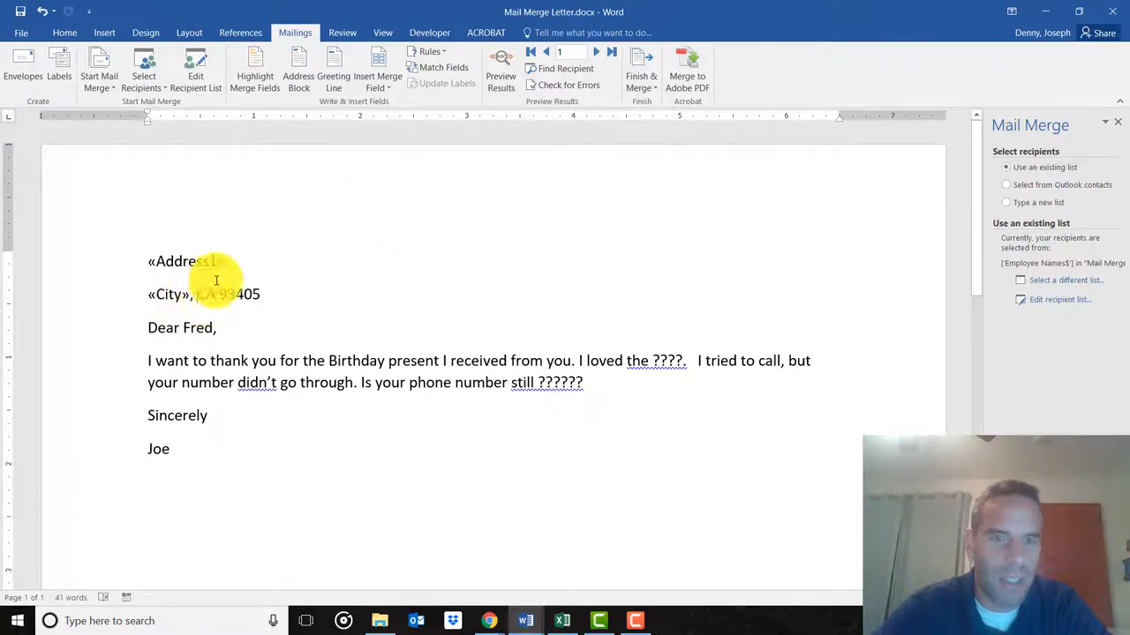
Replace the state and zip code with the State and Zip merge fields.
click(377, 71)
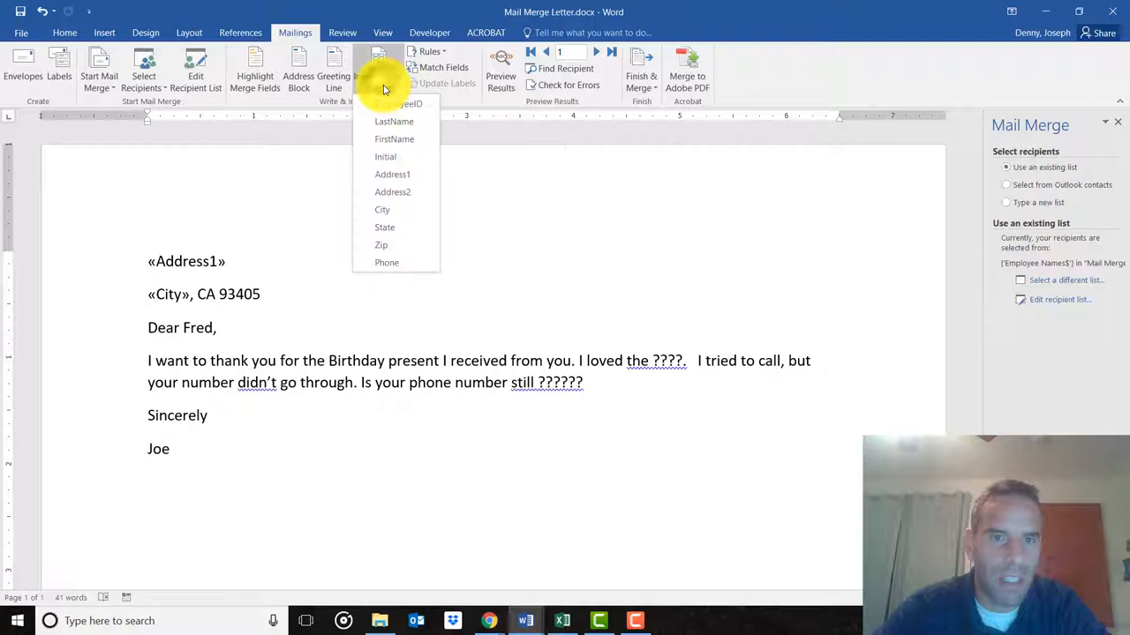
click(384, 226)
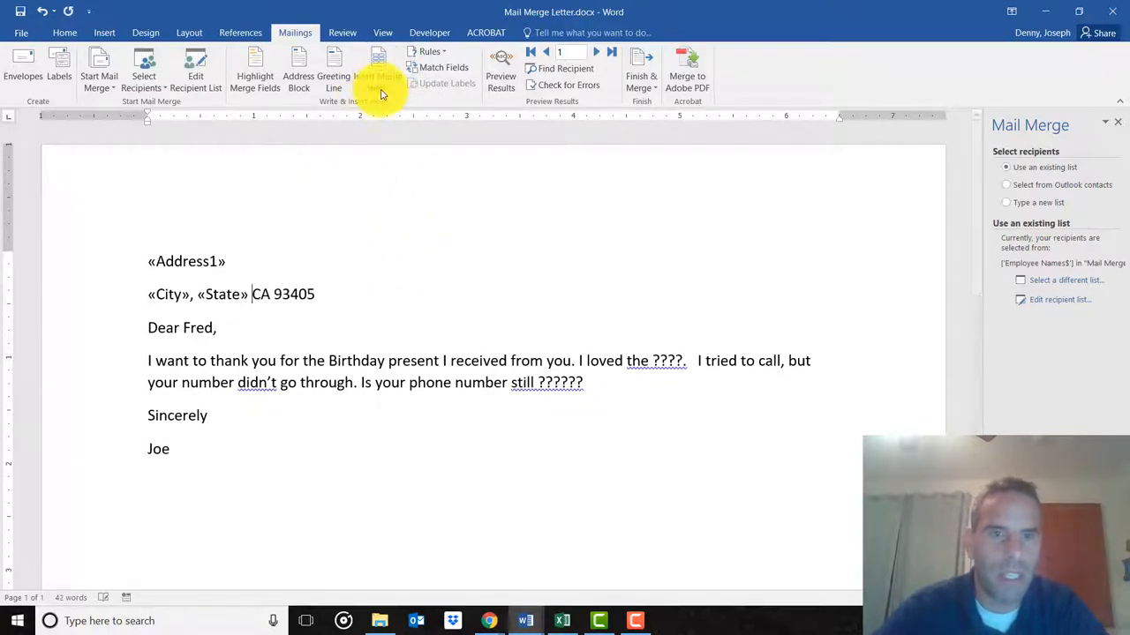
click(378, 71)
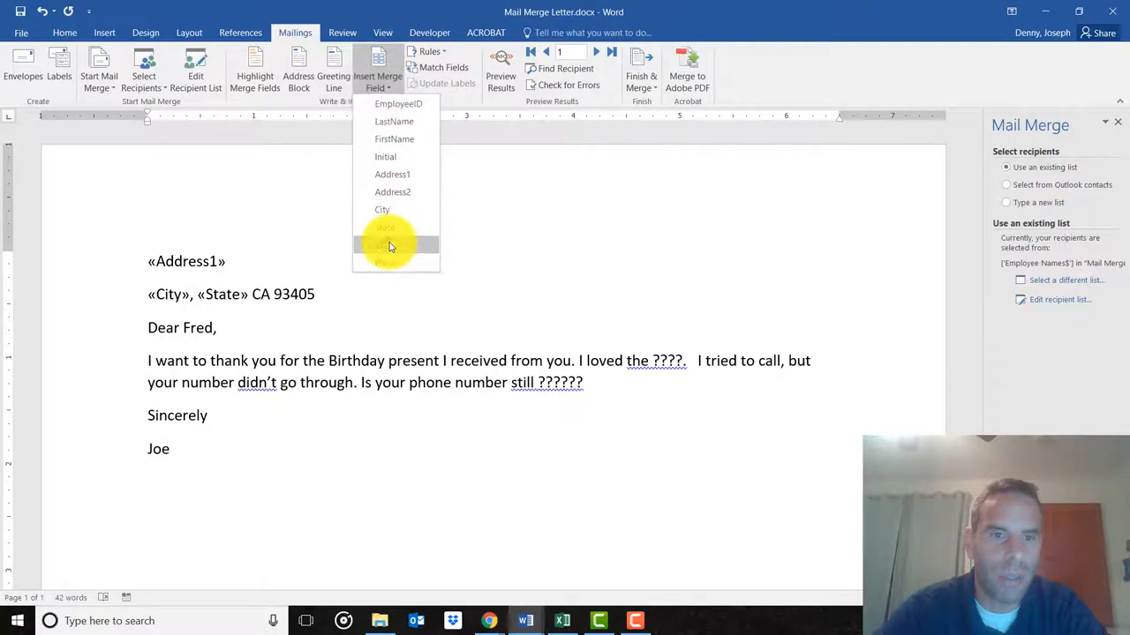
click(387, 243)
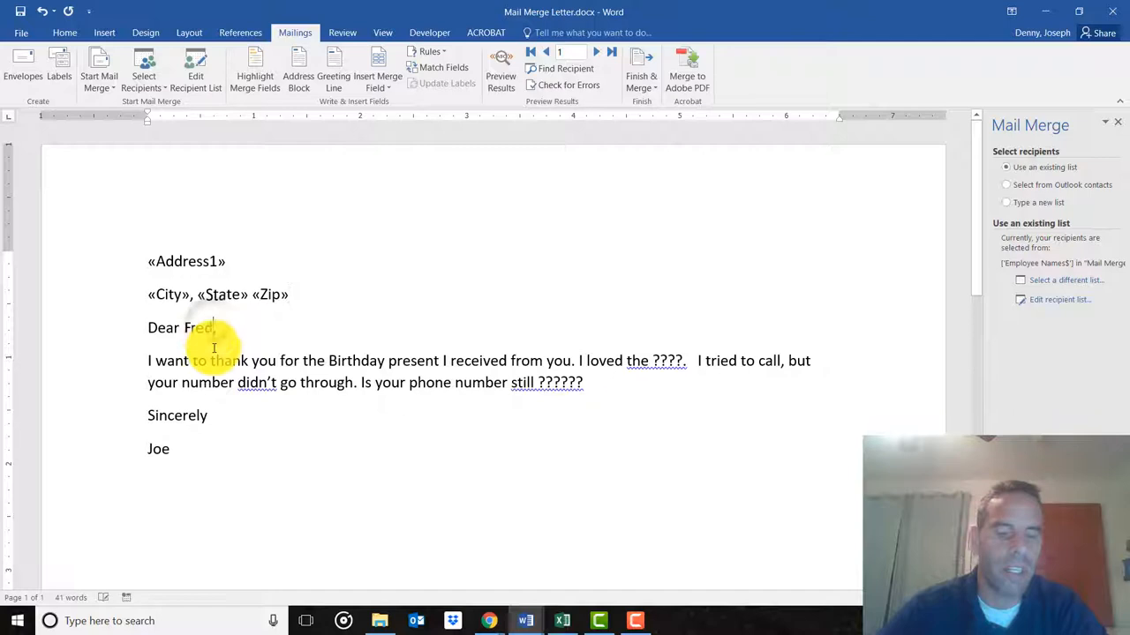
Delete 'Fred' and make the greeting read Dear «FirstName» «LastName».
key(Backspace)
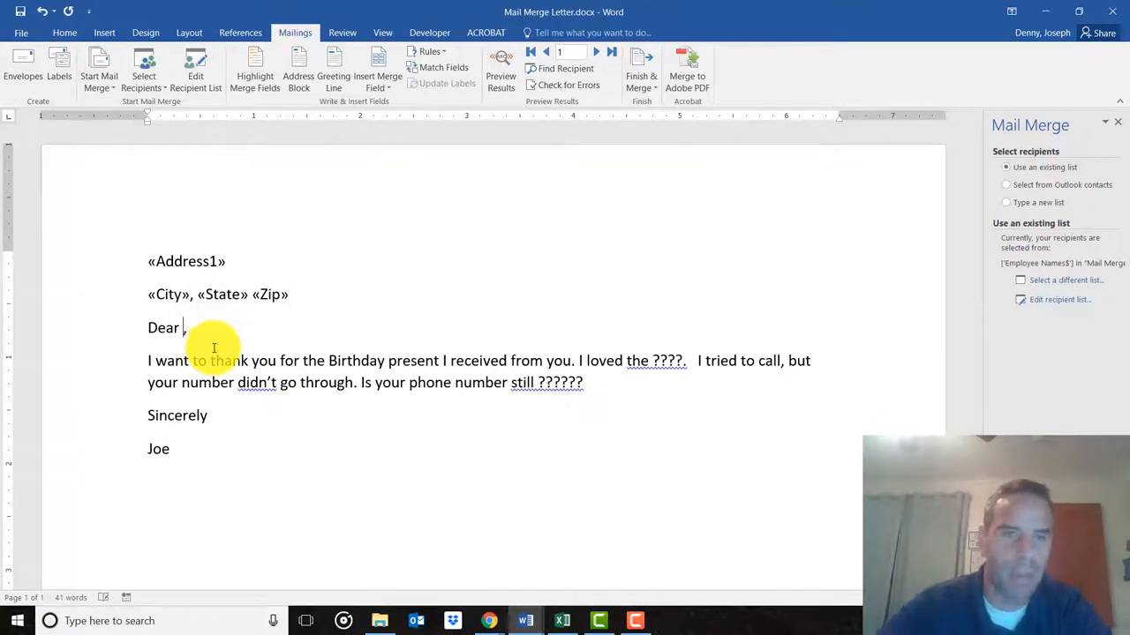
click(378, 80)
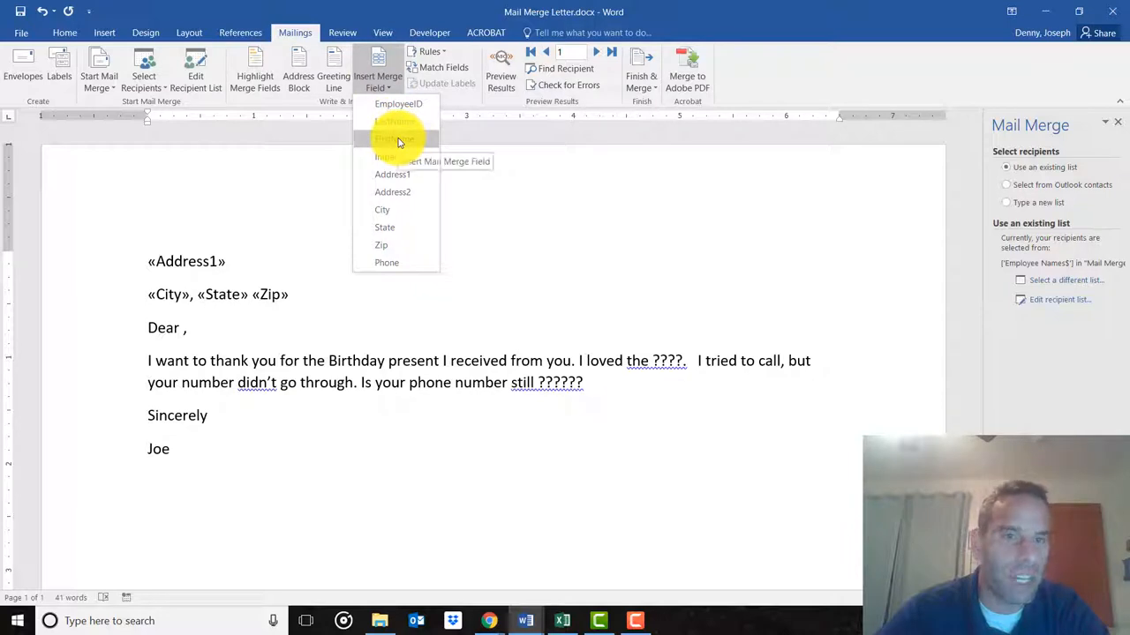
click(396, 138)
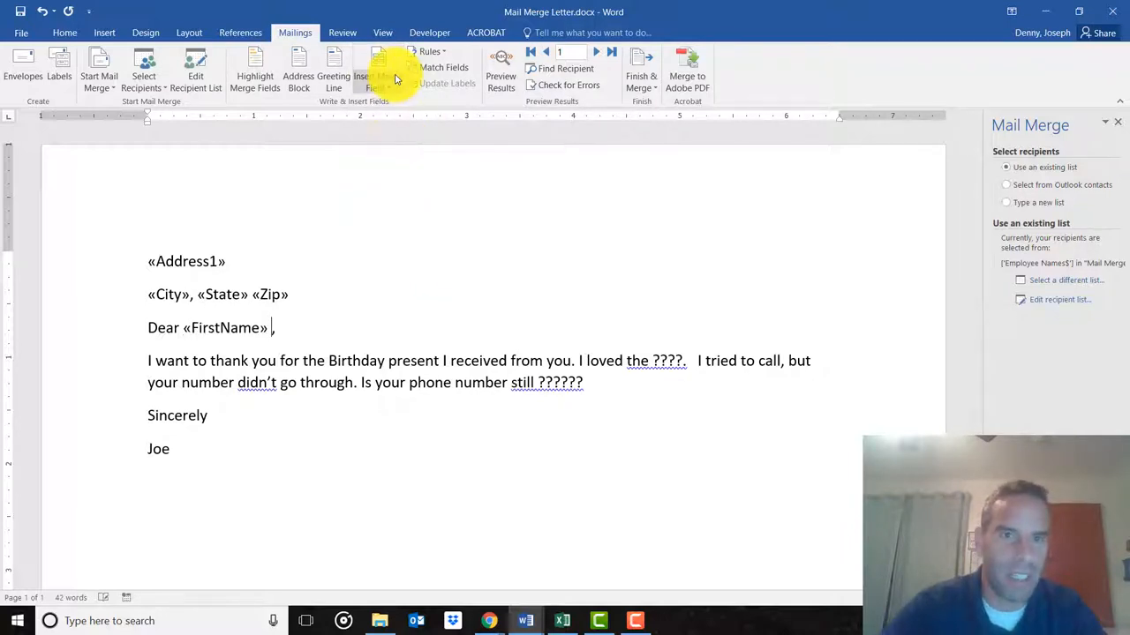
click(378, 67)
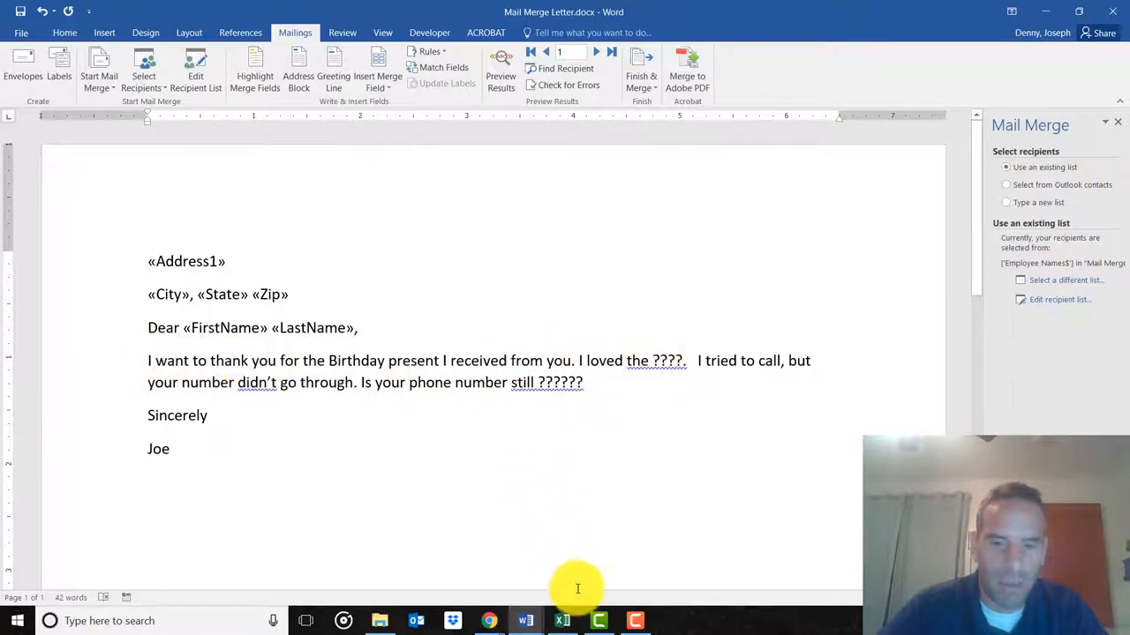
click(562, 621)
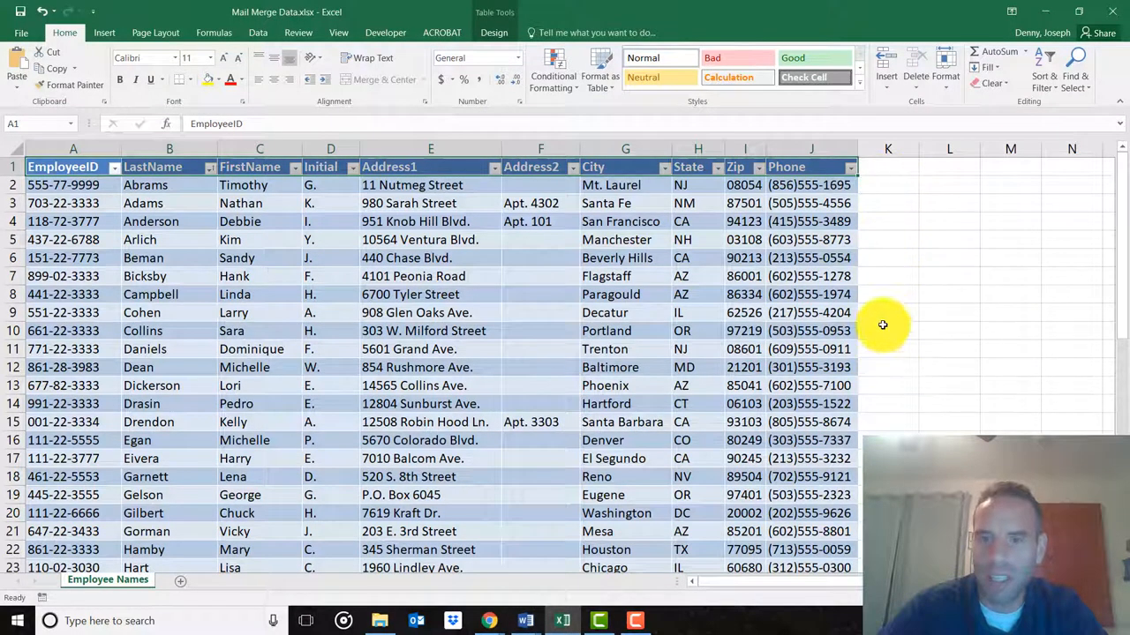
Glance at the Employee Names sheet in Excel and return to the Word letter.
click(887, 166)
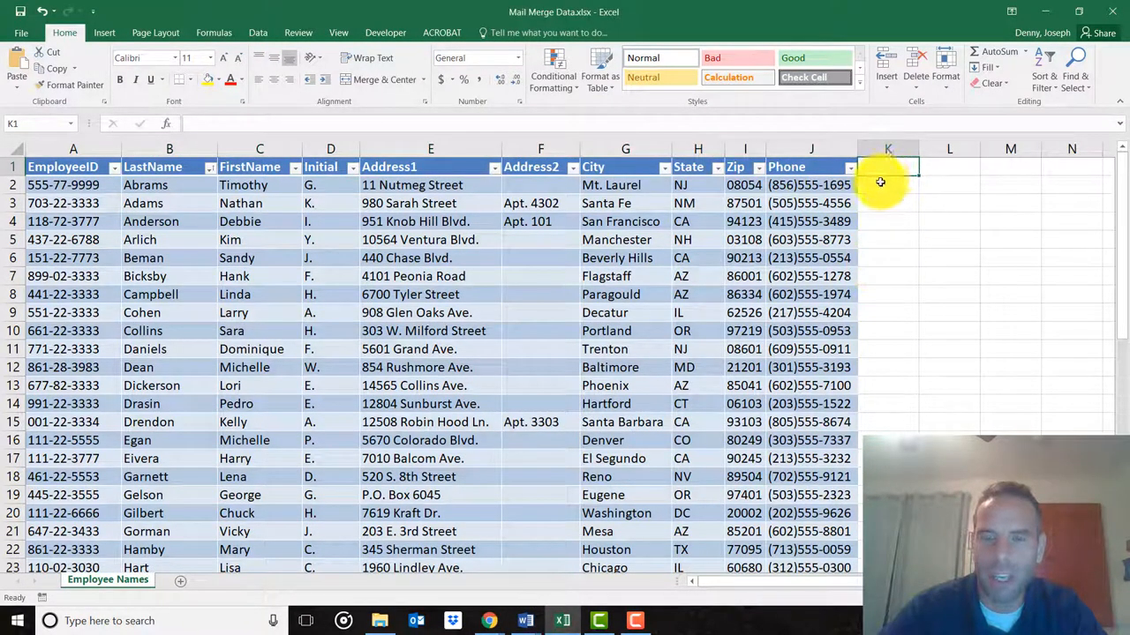
mouse_move(890, 215)
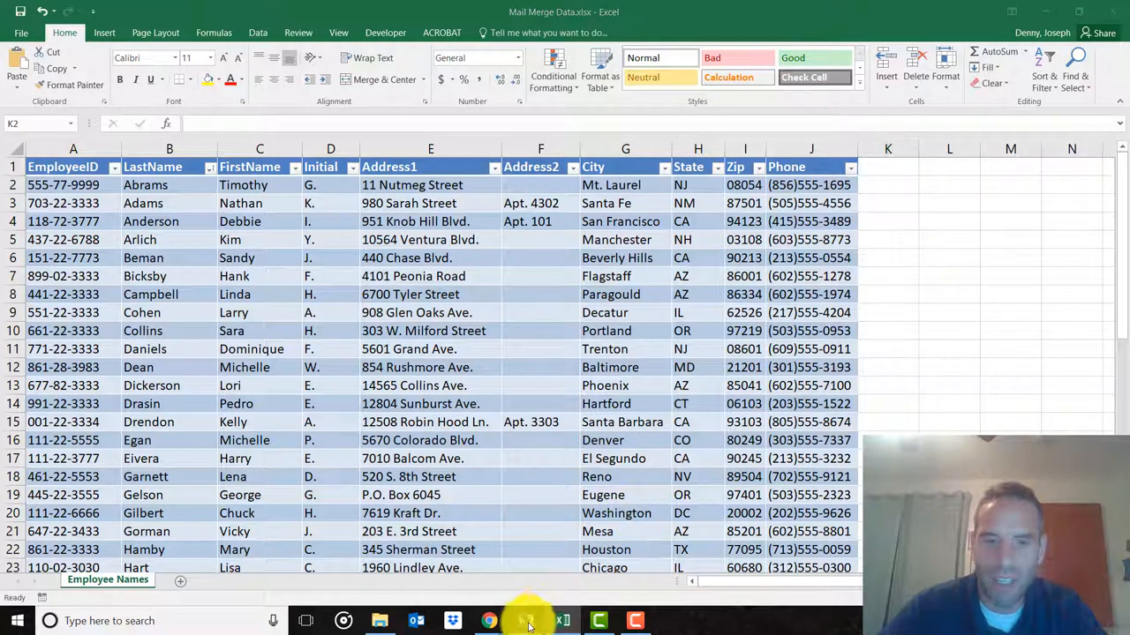
click(526, 621)
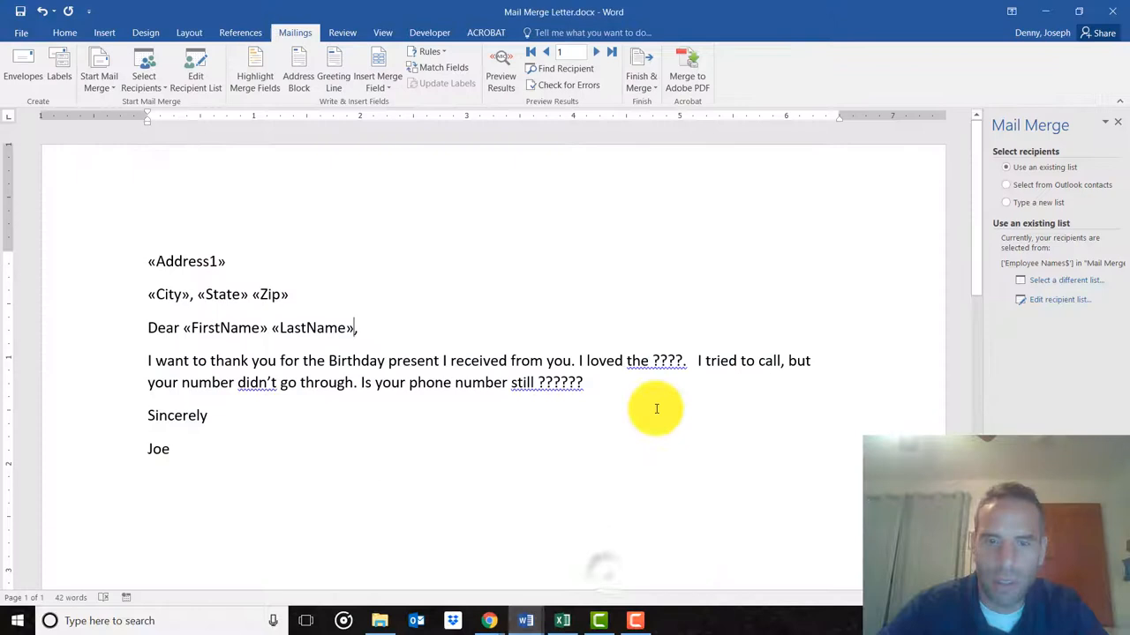
mouse_move(681, 360)
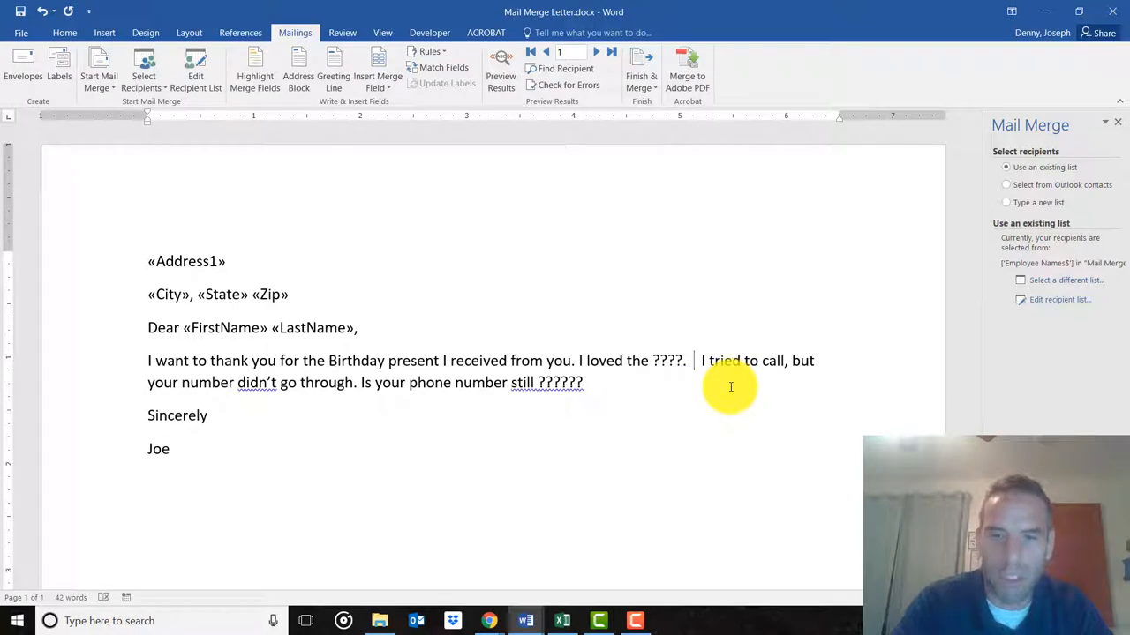
Add 'It was my favorite present.' and end the phone-number question with the «Phone» field.
text(It was my f I)
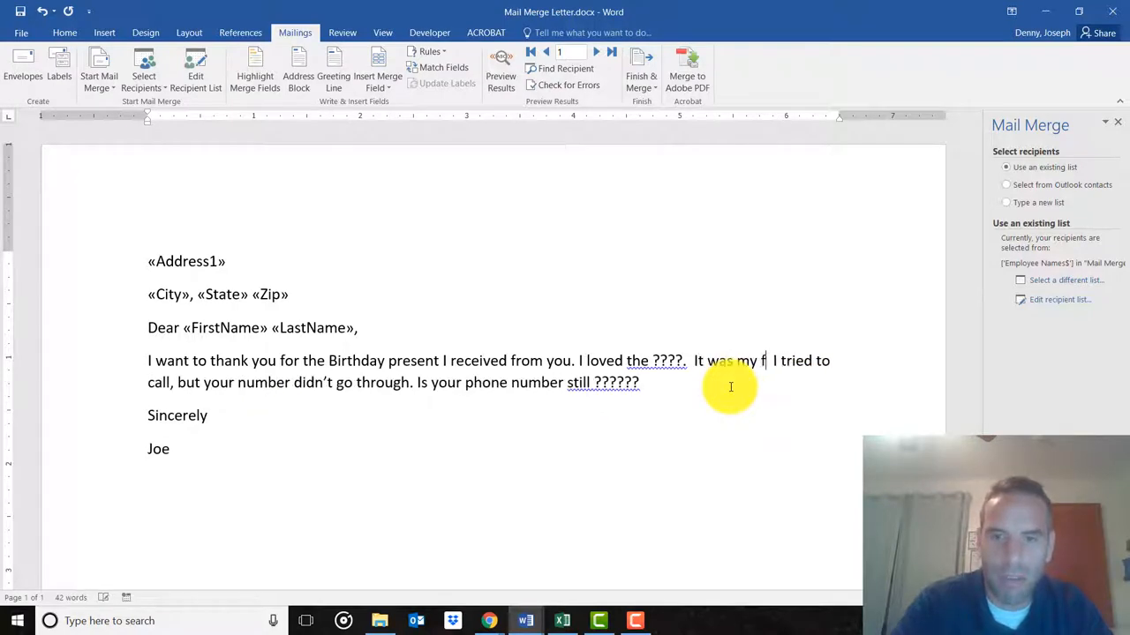
text(avorite)
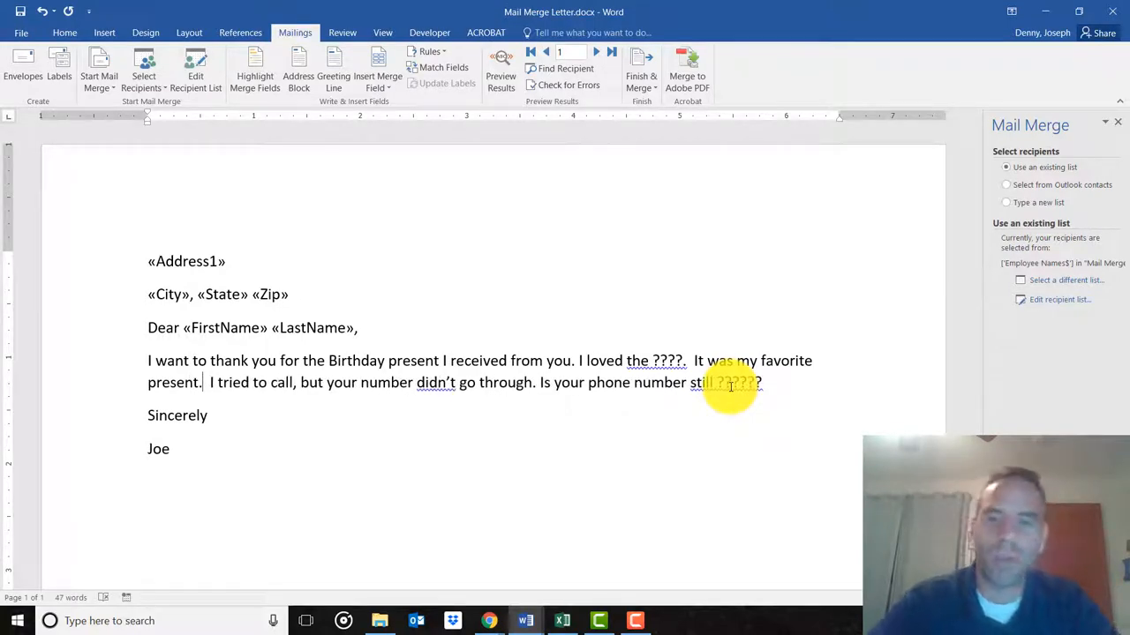
mouse_move(268, 415)
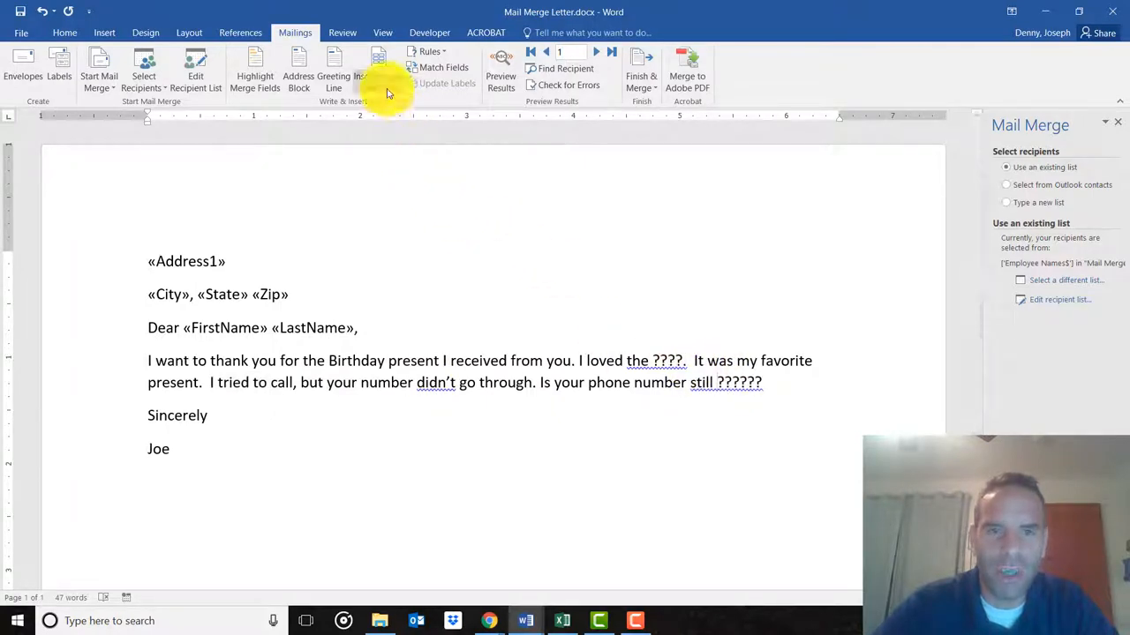
click(378, 67)
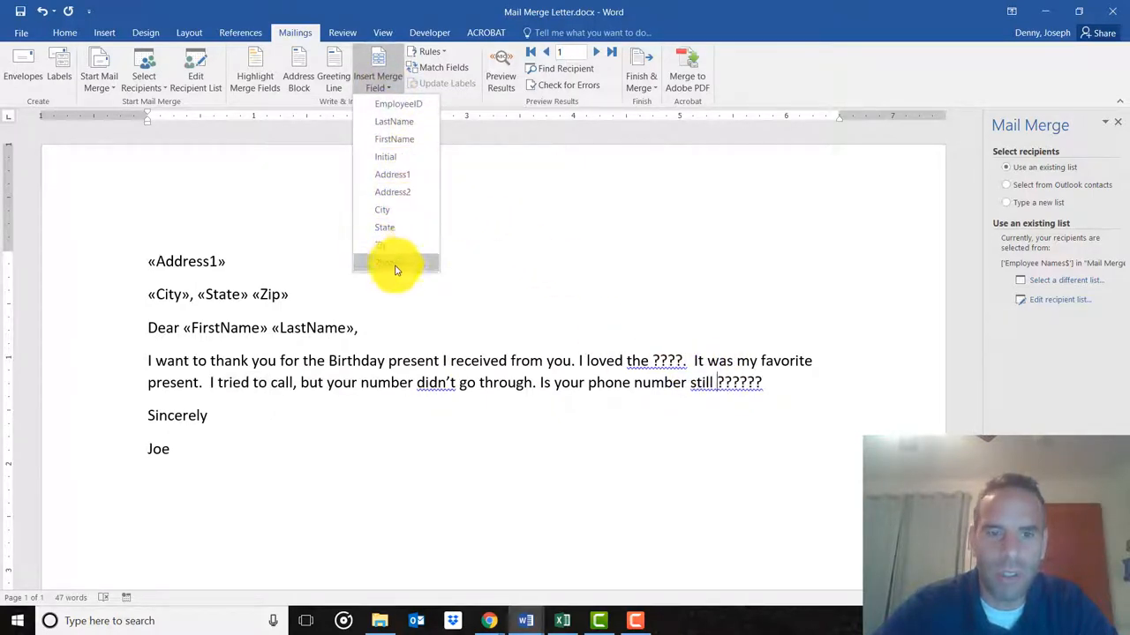
click(385, 261)
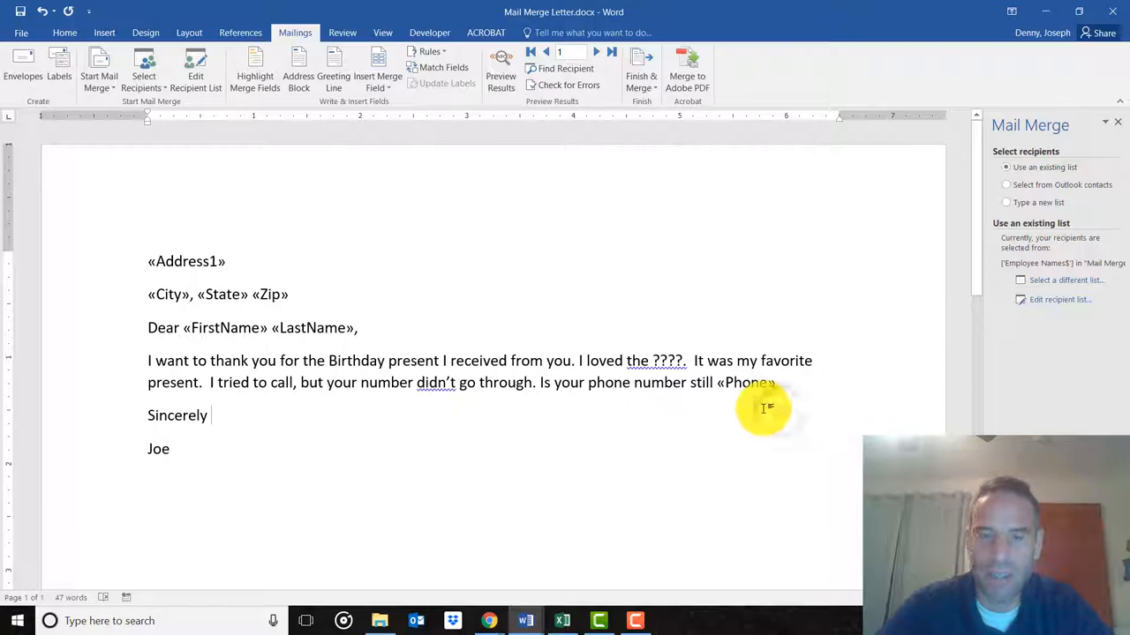
mouse_move(526, 360)
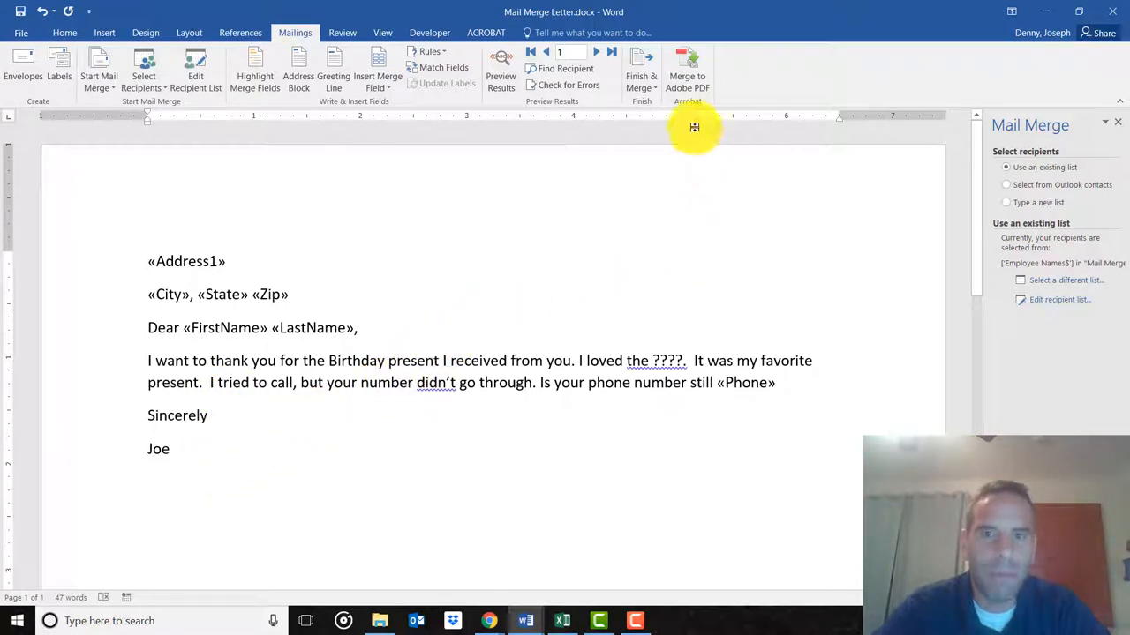
Start Merge to Adobe PDF from the Mailings tab, keeping All records and the PDFMailer file name.
click(641, 70)
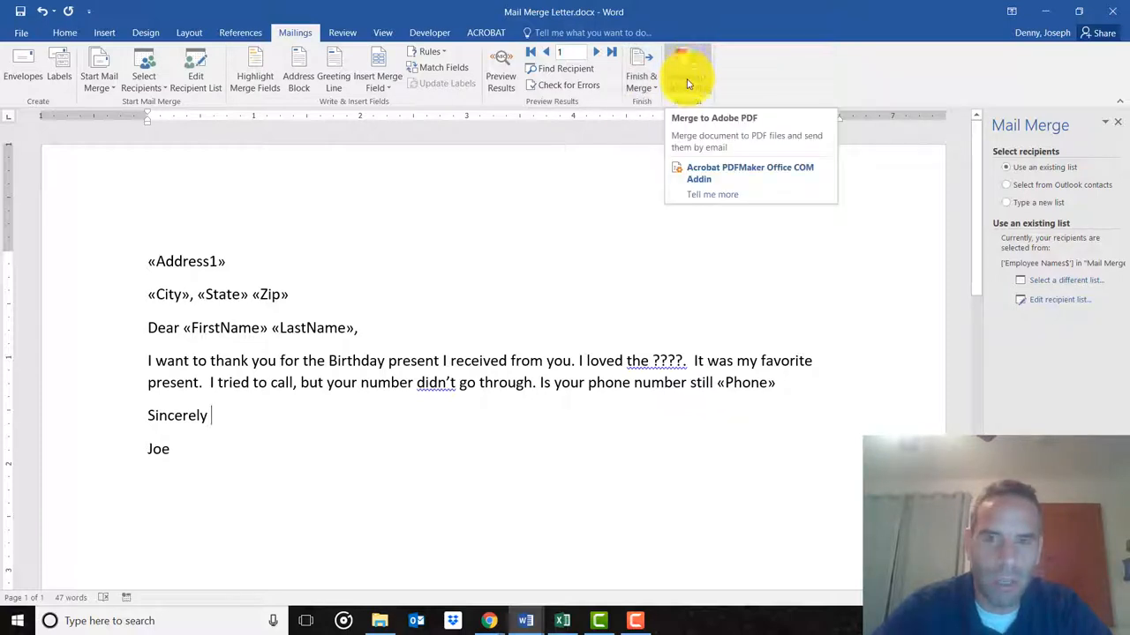
click(749, 173)
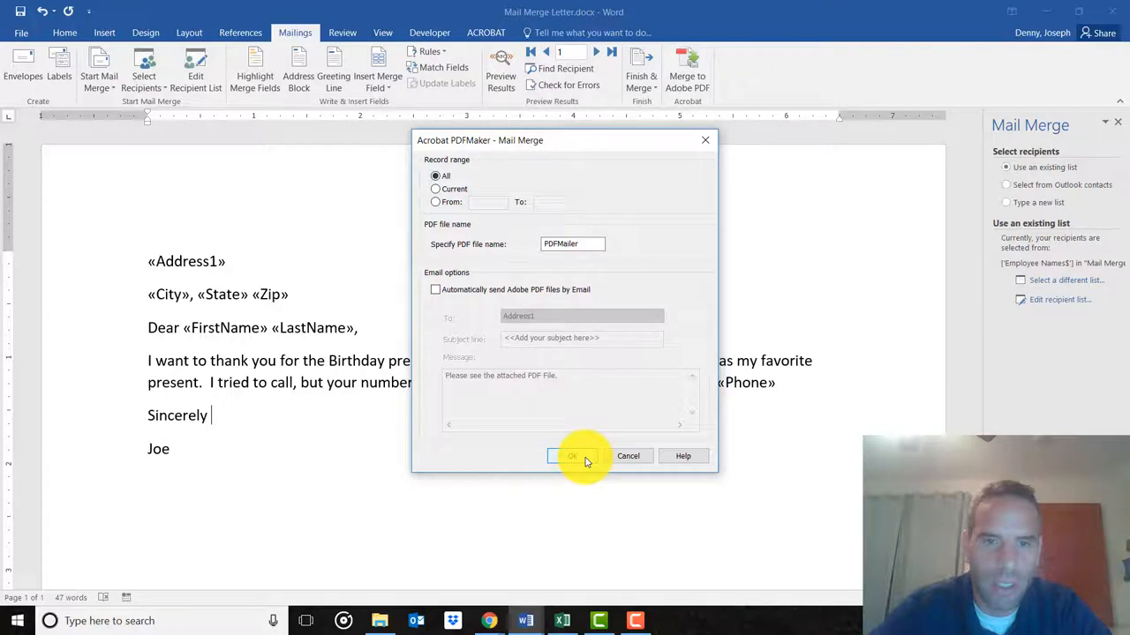
click(572, 455)
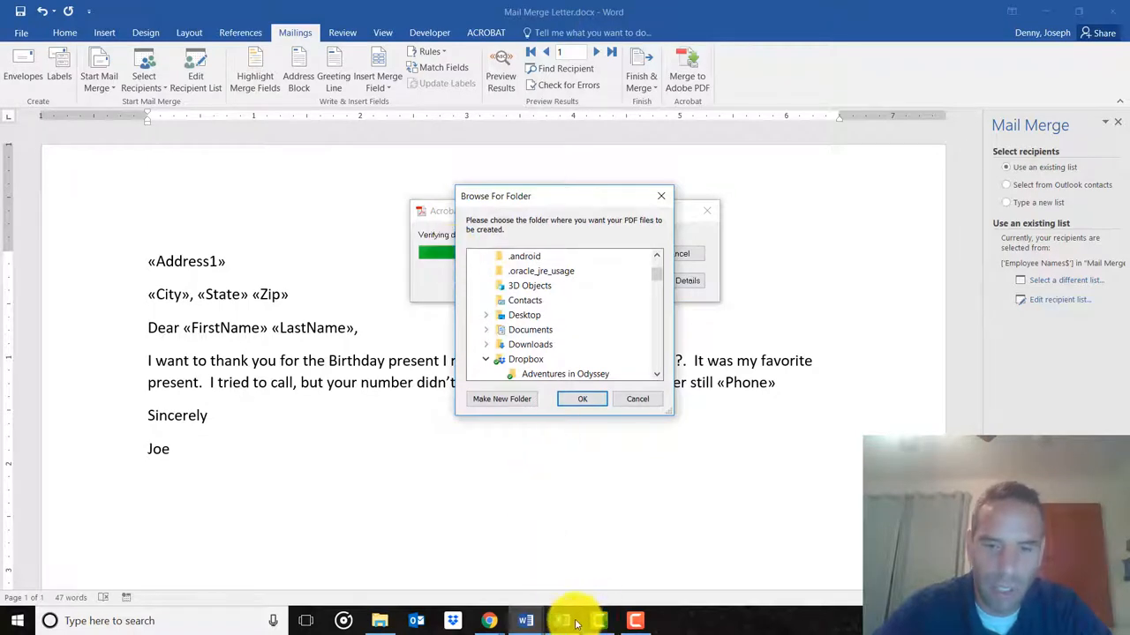
mouse_move(642, 281)
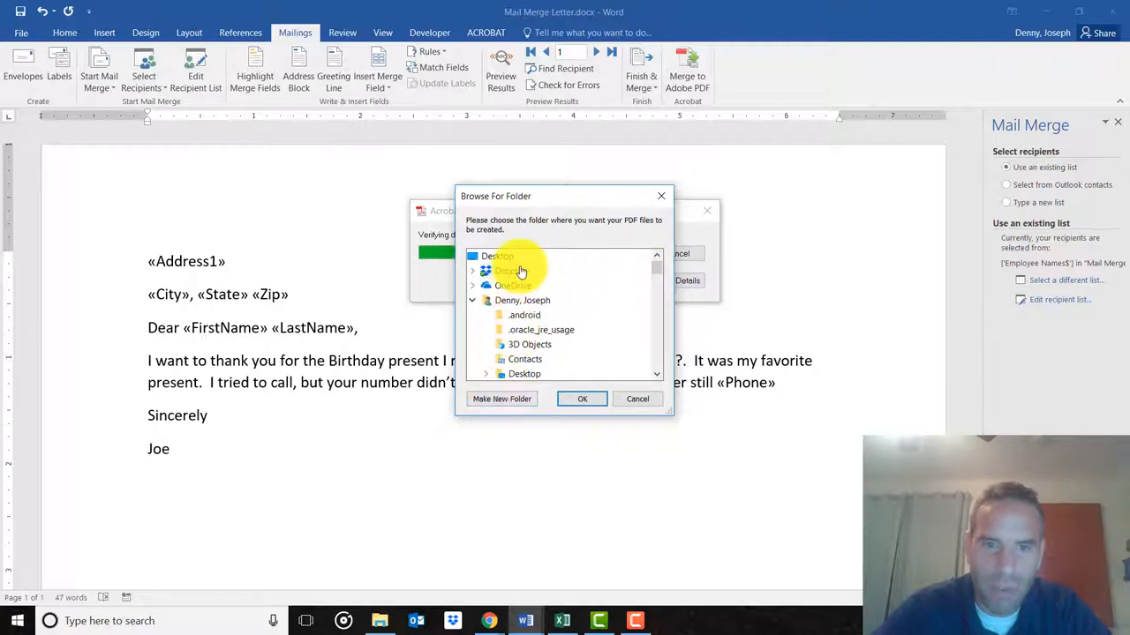
Create a destination folder named Delete This, save the merged PDFs there, and acknowledge completion.
click(502, 399)
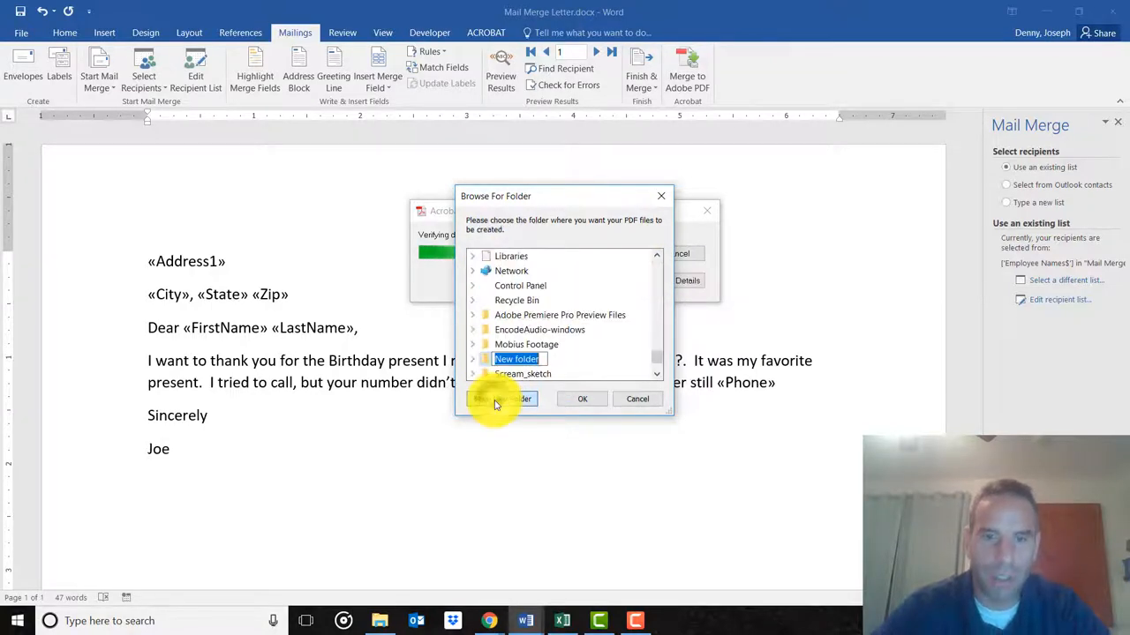
text(De)
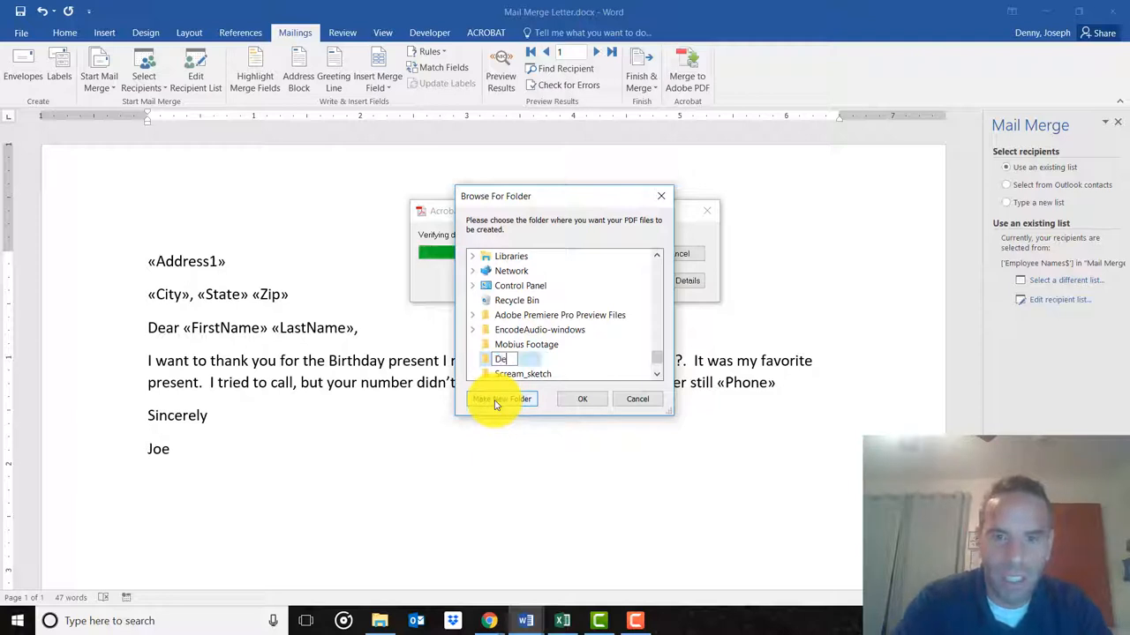
text(Delete This)
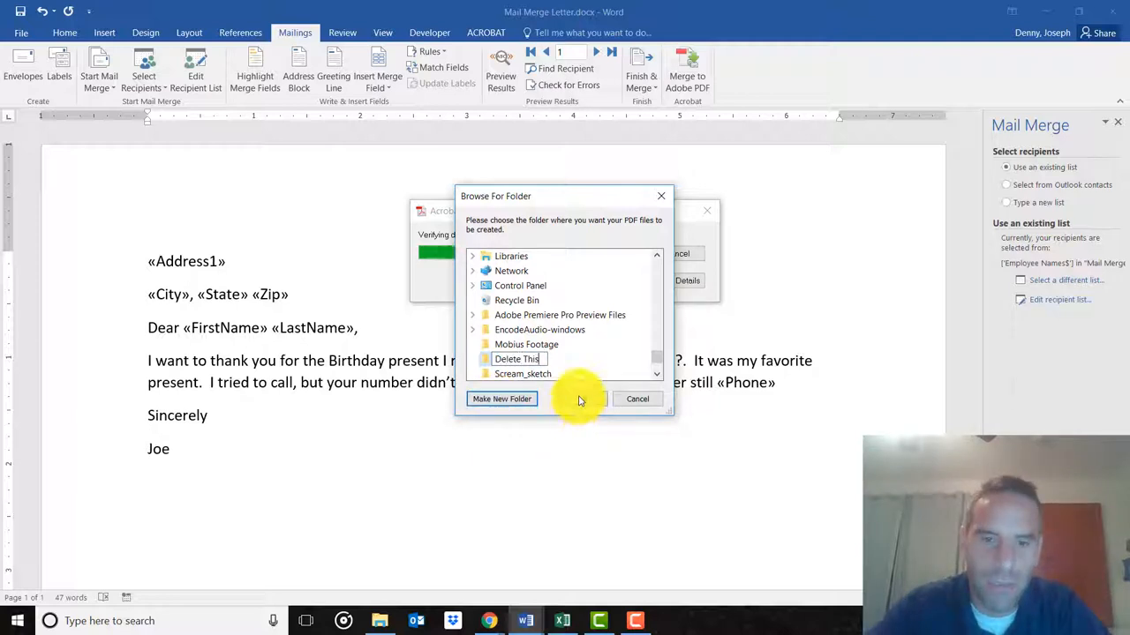
click(516, 330)
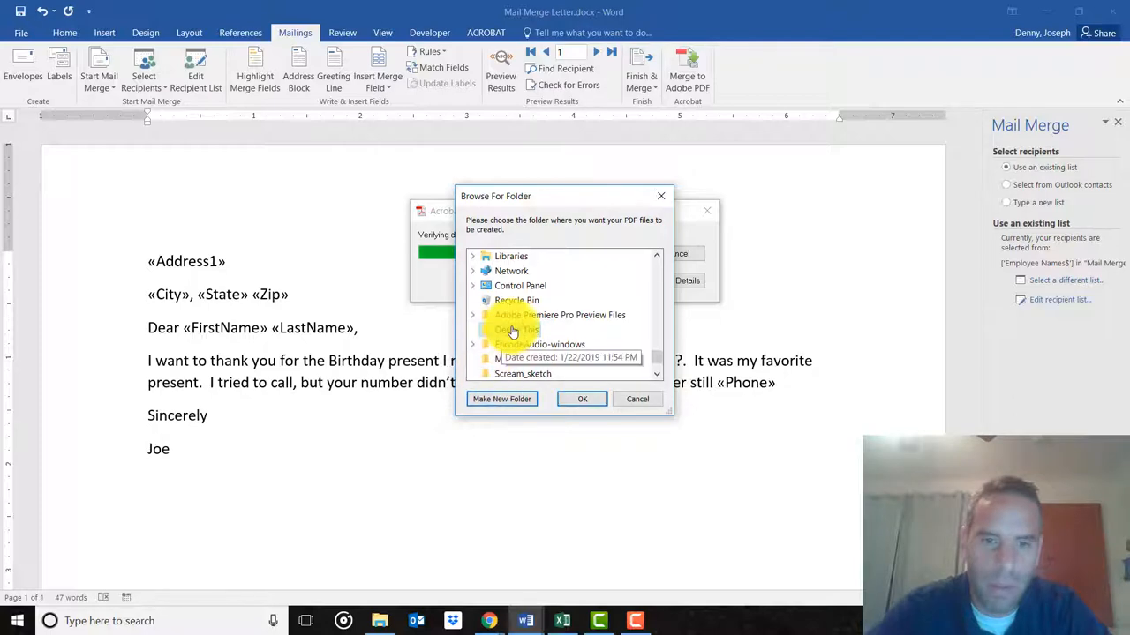
click(583, 399)
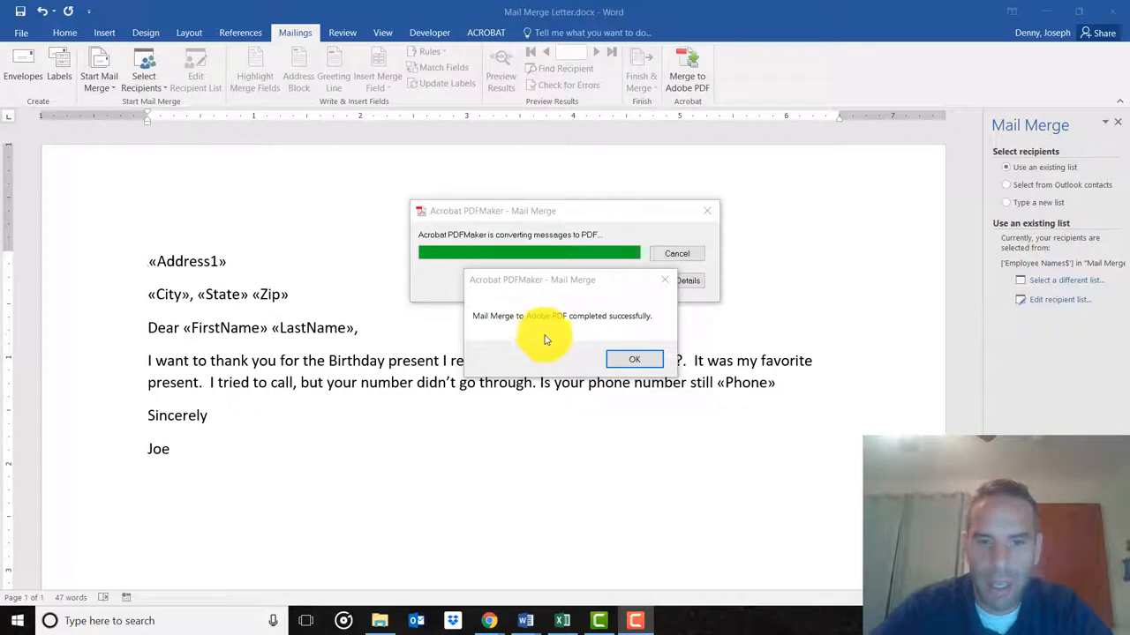
click(634, 360)
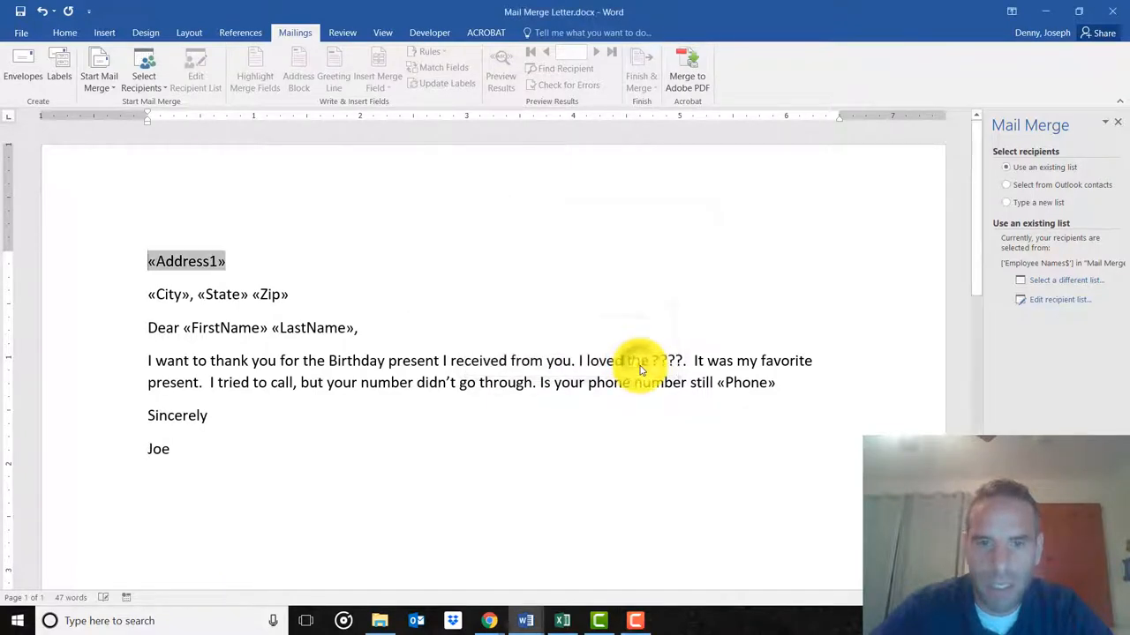
click(501, 67)
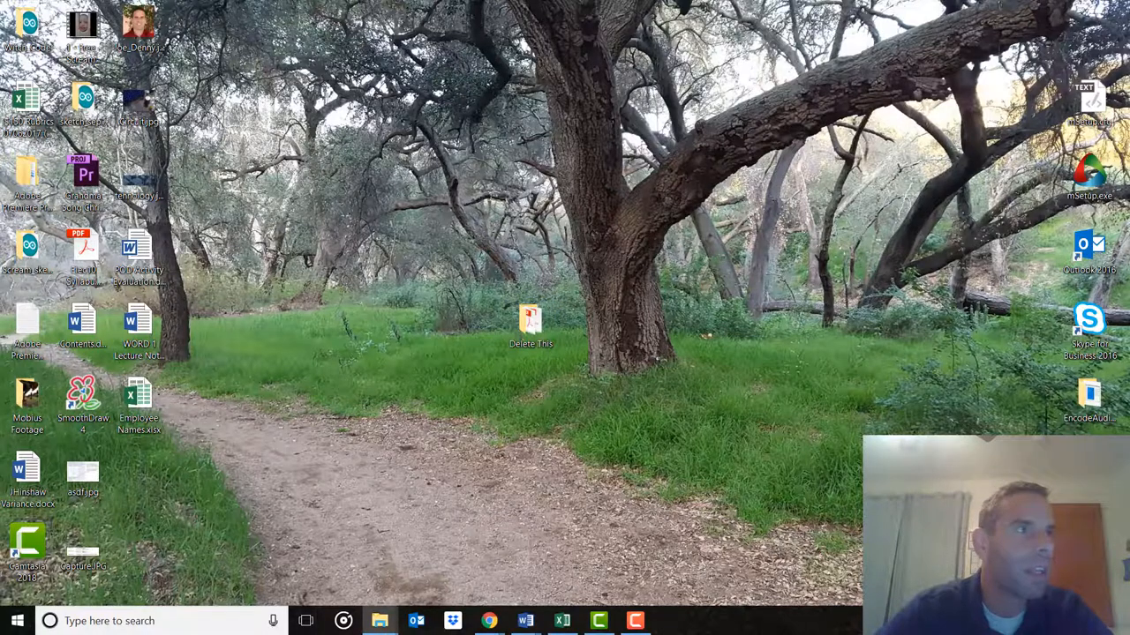
double_click(529, 321)
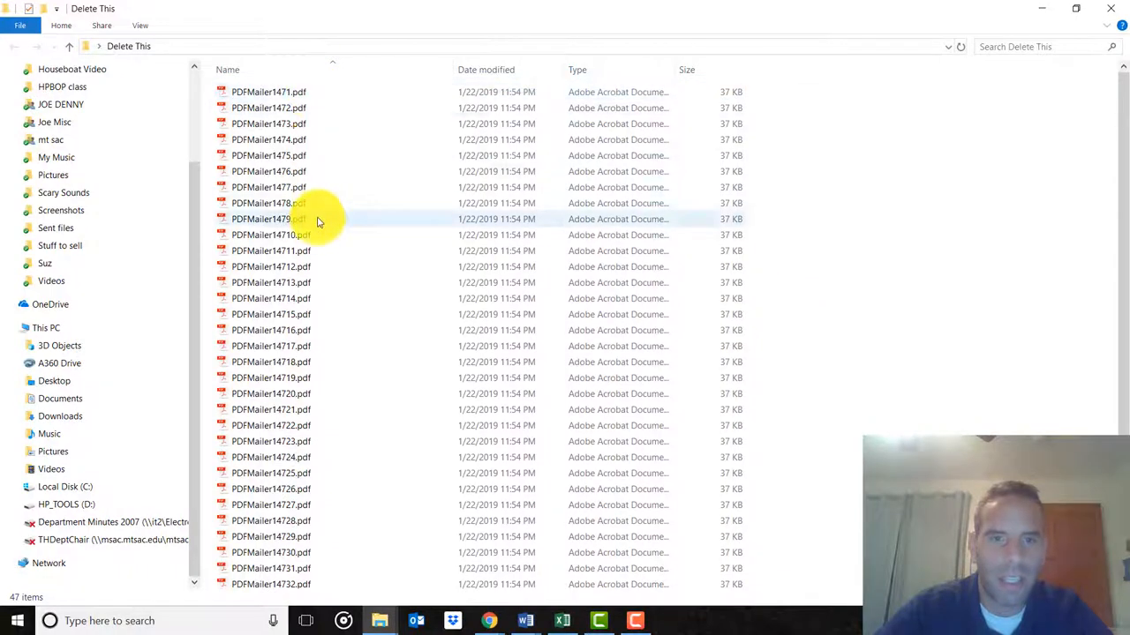
mouse_move(307, 187)
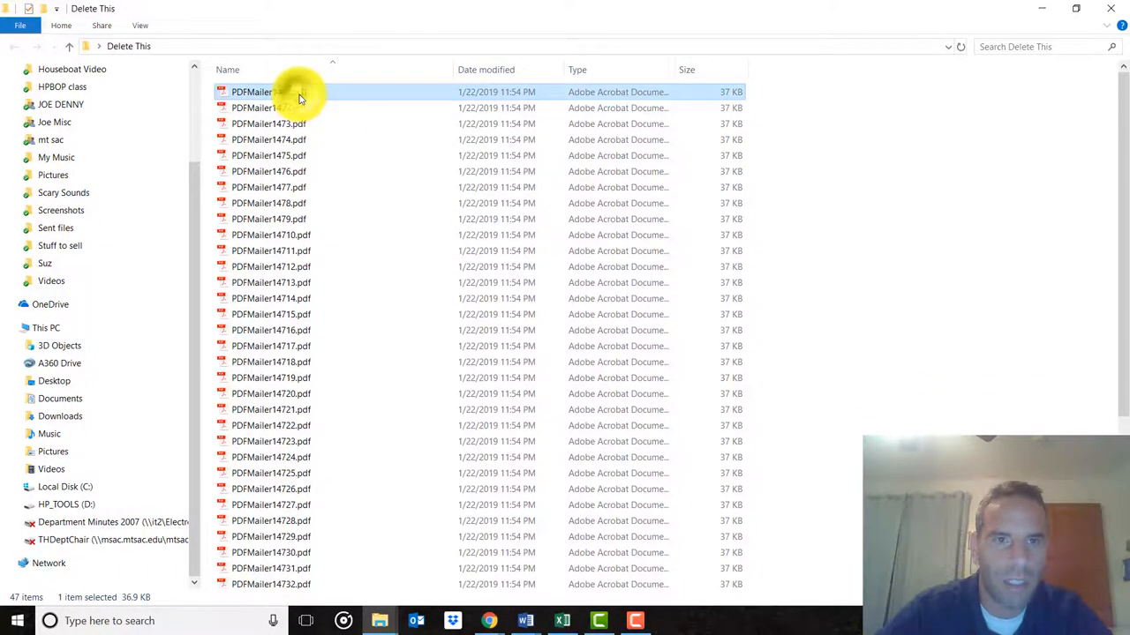
double_click(251, 91)
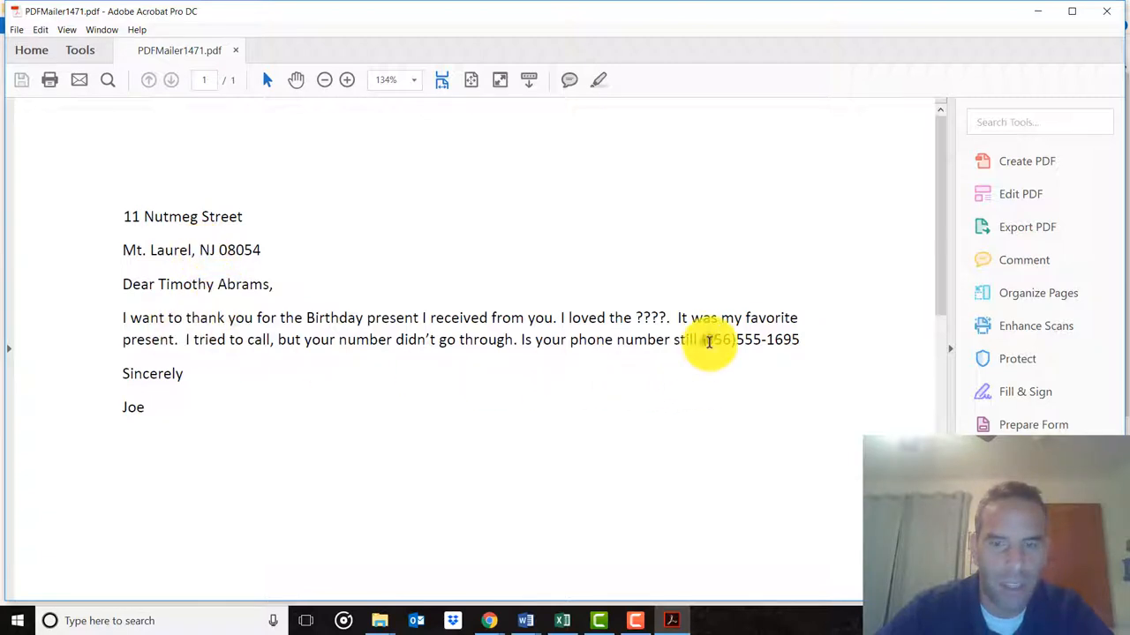
mouse_move(198, 265)
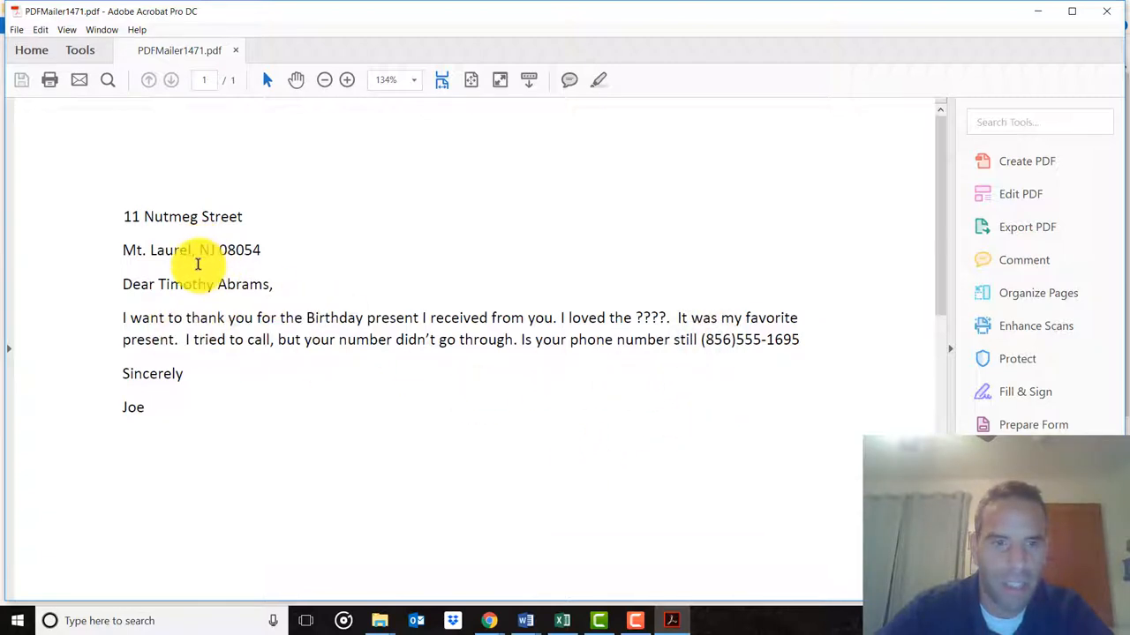
click(562, 621)
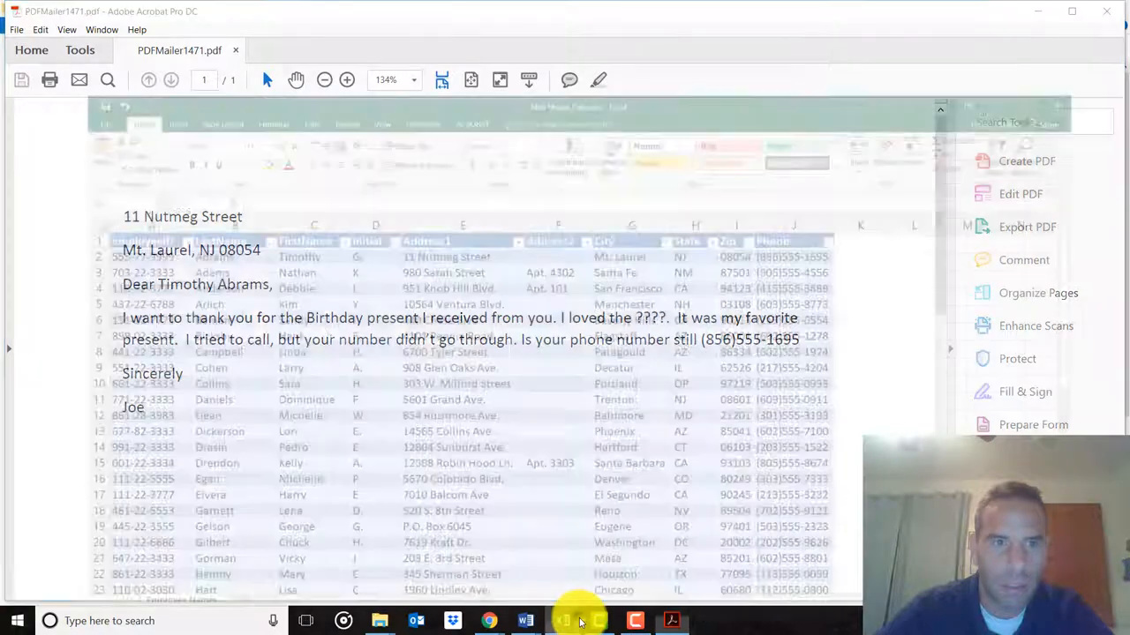
click(562, 621)
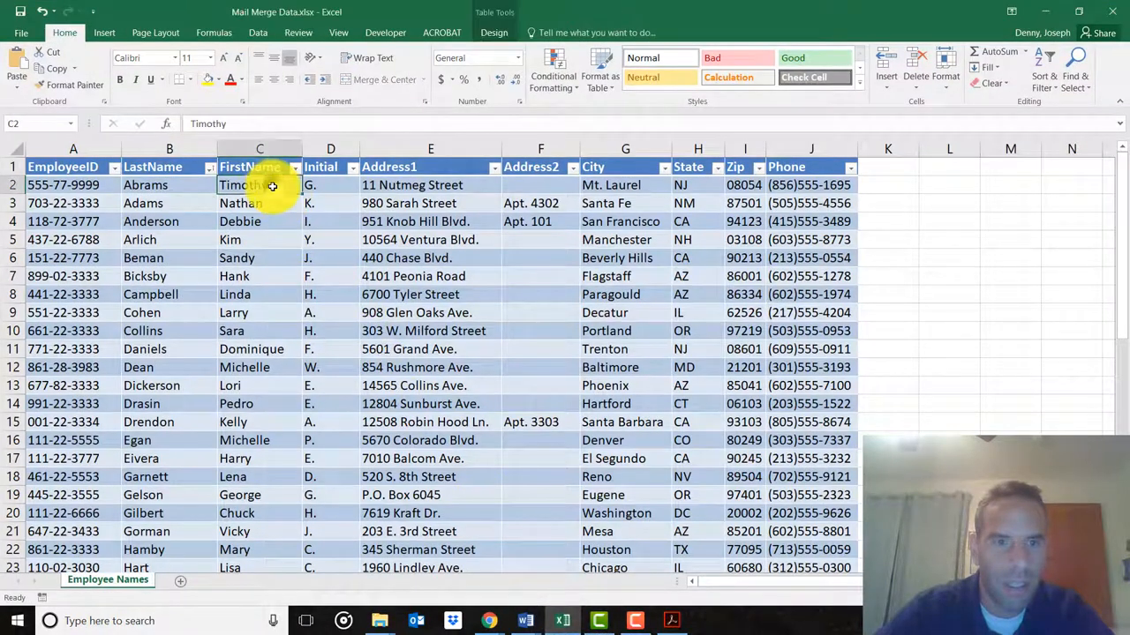
click(431, 185)
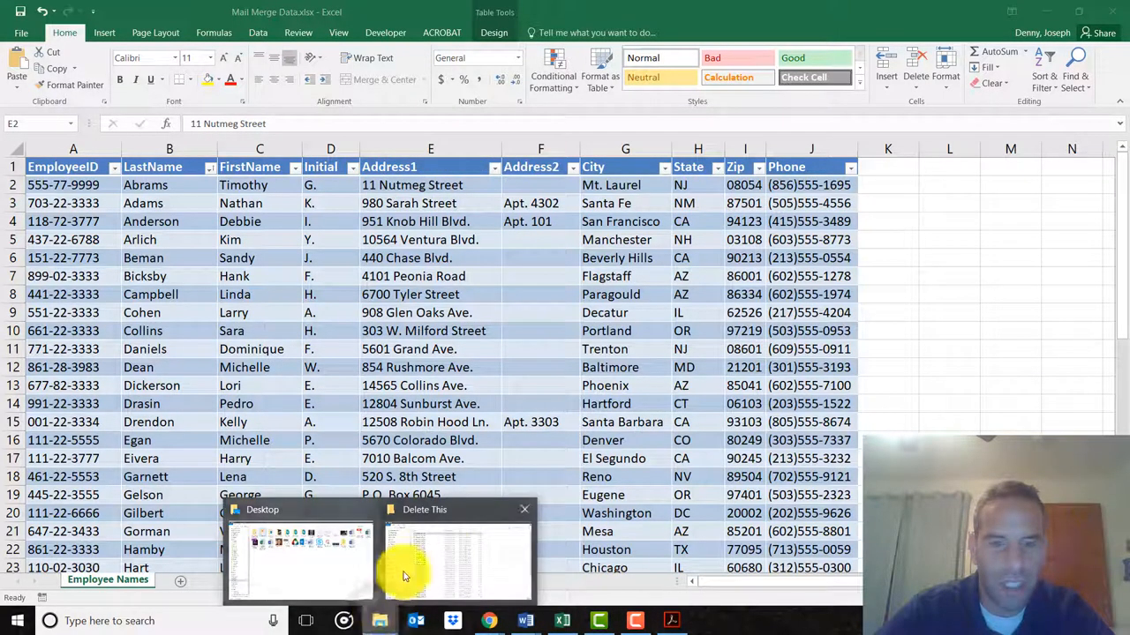
click(455, 556)
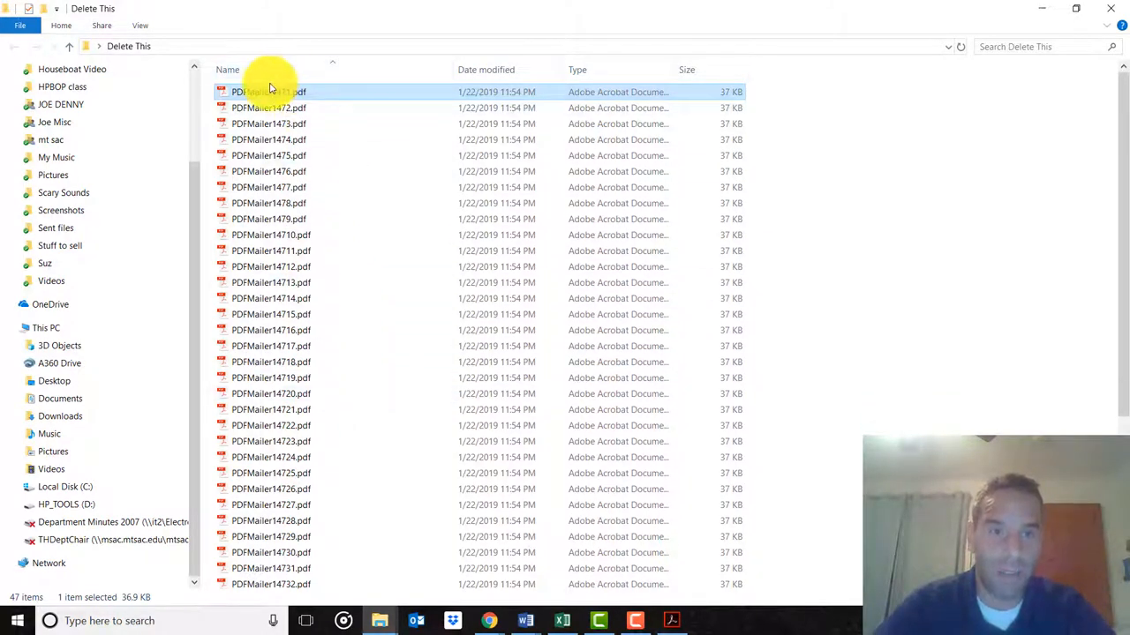
mouse_move(274, 91)
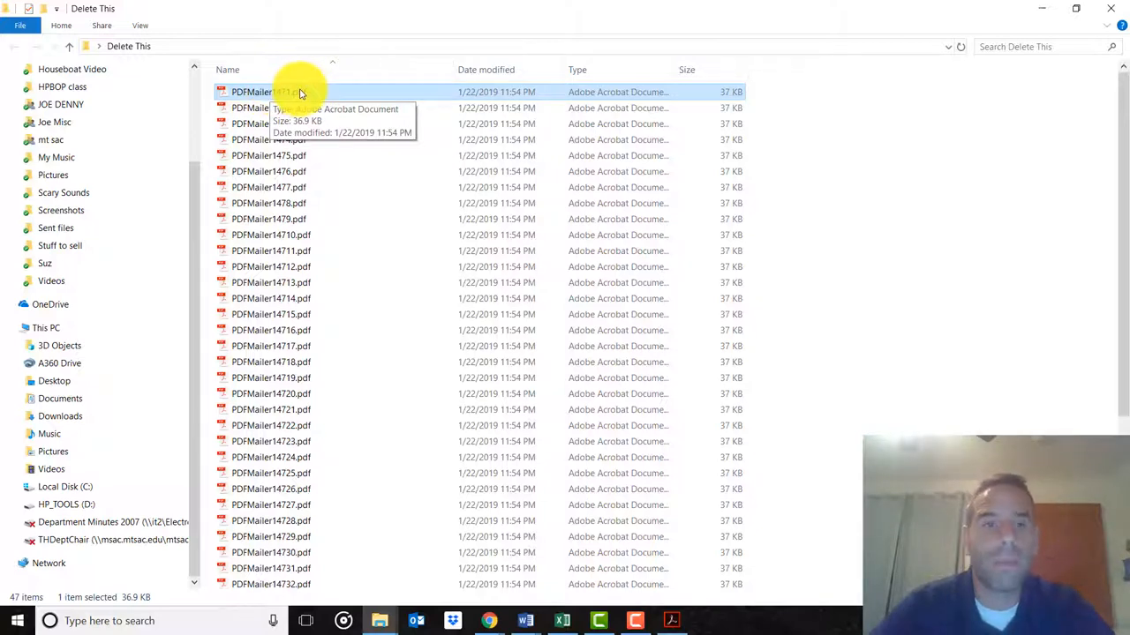
mouse_move(544, 378)
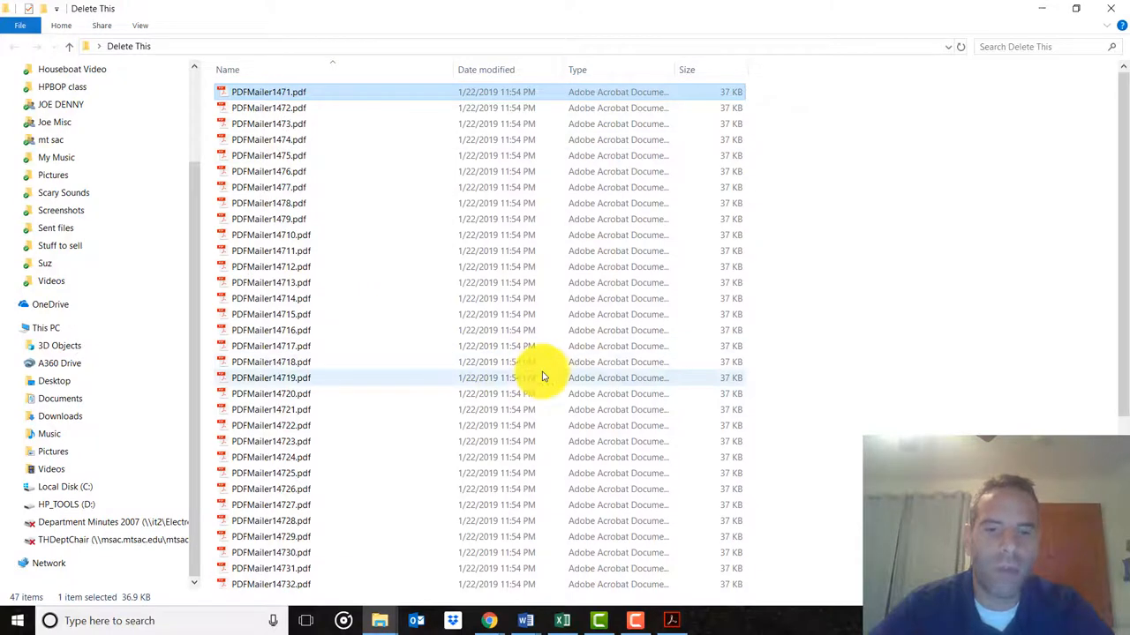
mouse_move(583, 307)
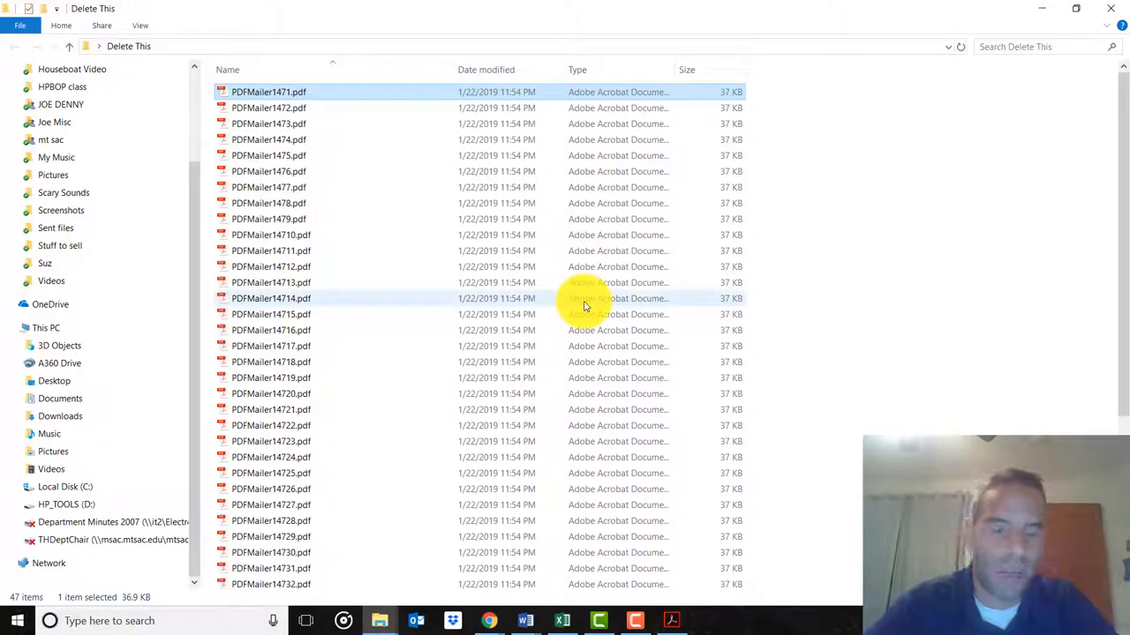
mouse_move(791, 510)
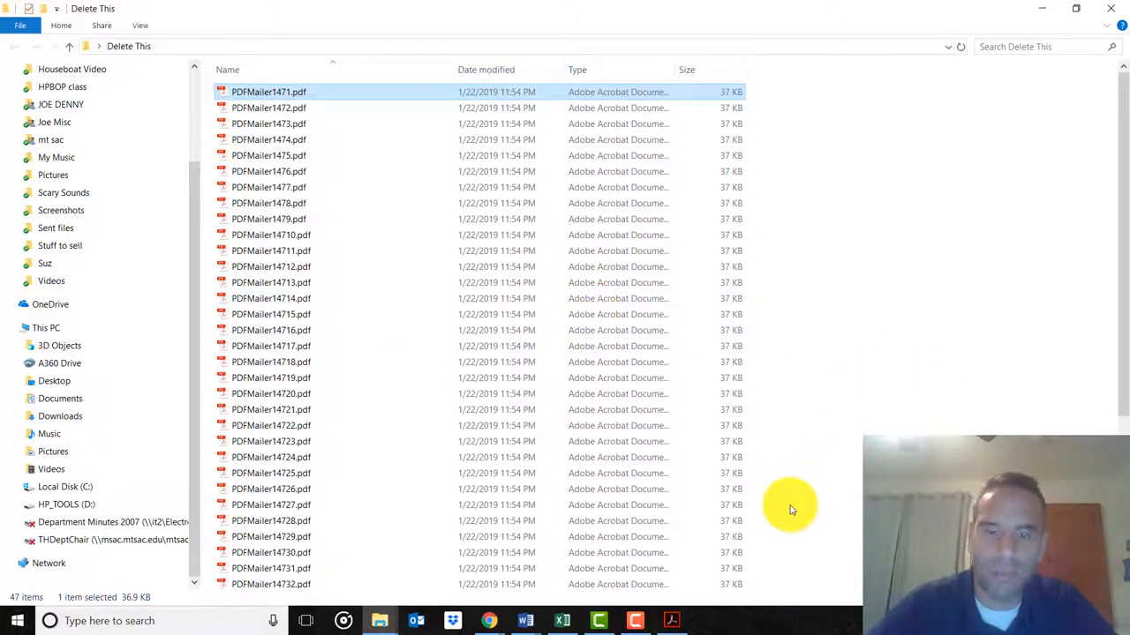